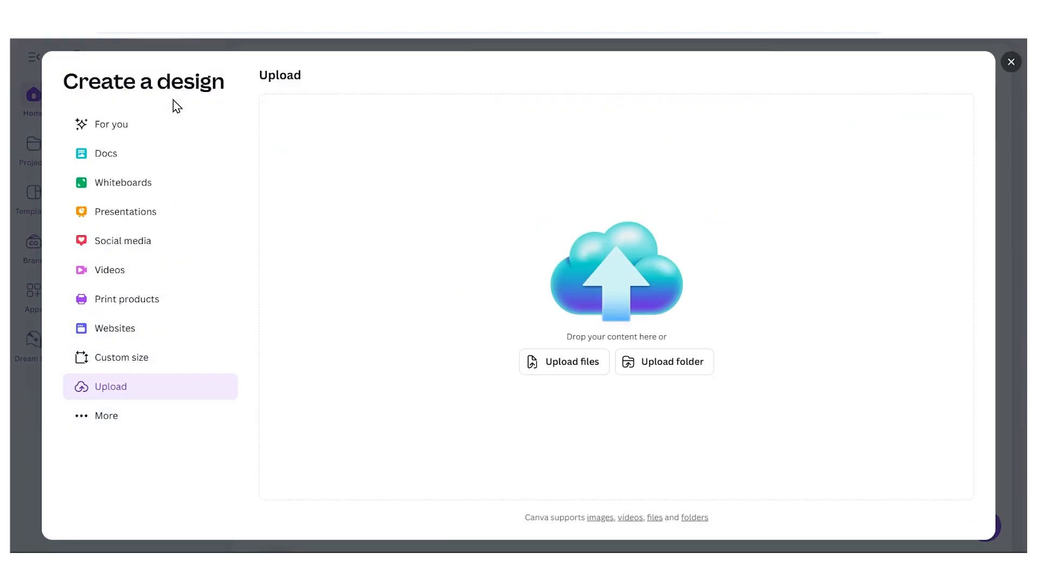
Create a new blank design at a custom size of 1920 × 1080 px
left_click(122, 357)
type("1080")
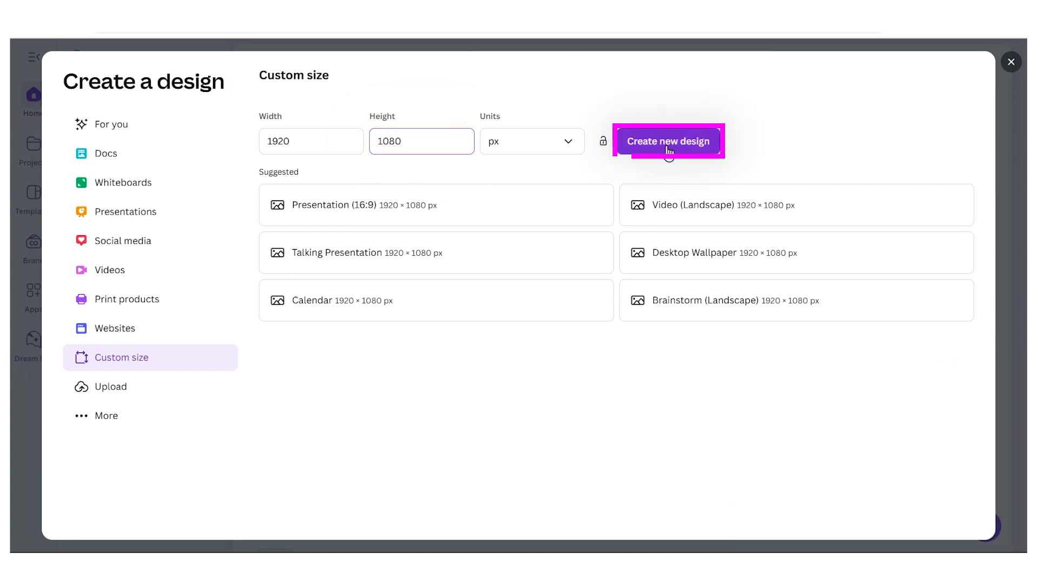
left_click(668, 140)
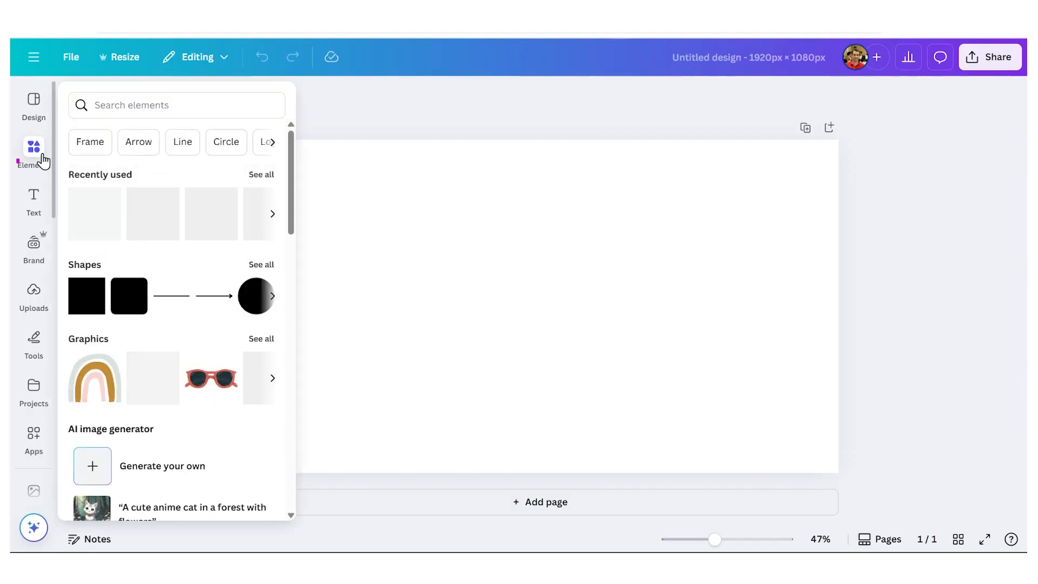
Search the elements library for 'scientist' graphics and pick the scientist holding a green flask
type("sci")
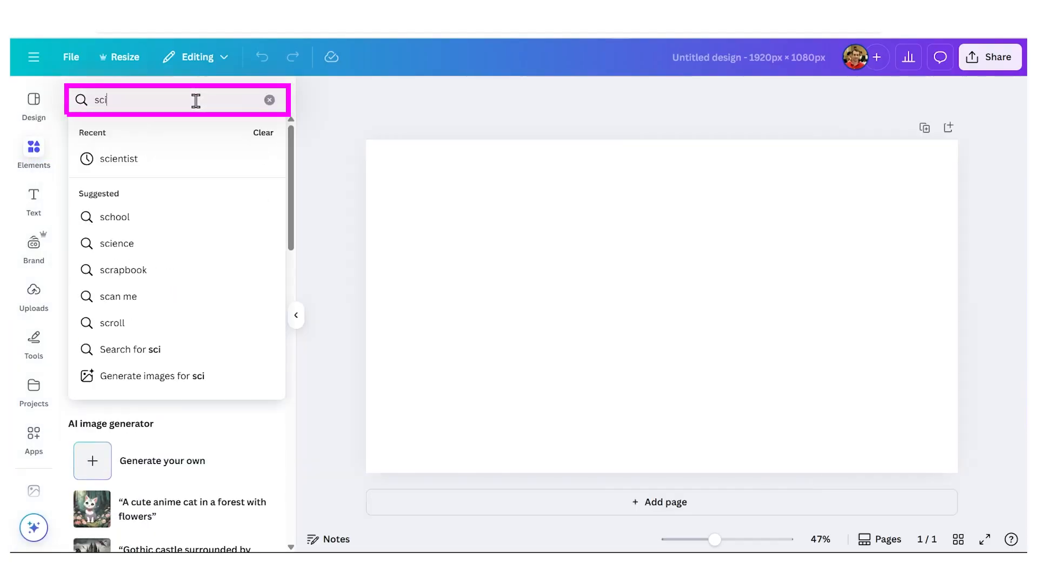
left_click(120, 158)
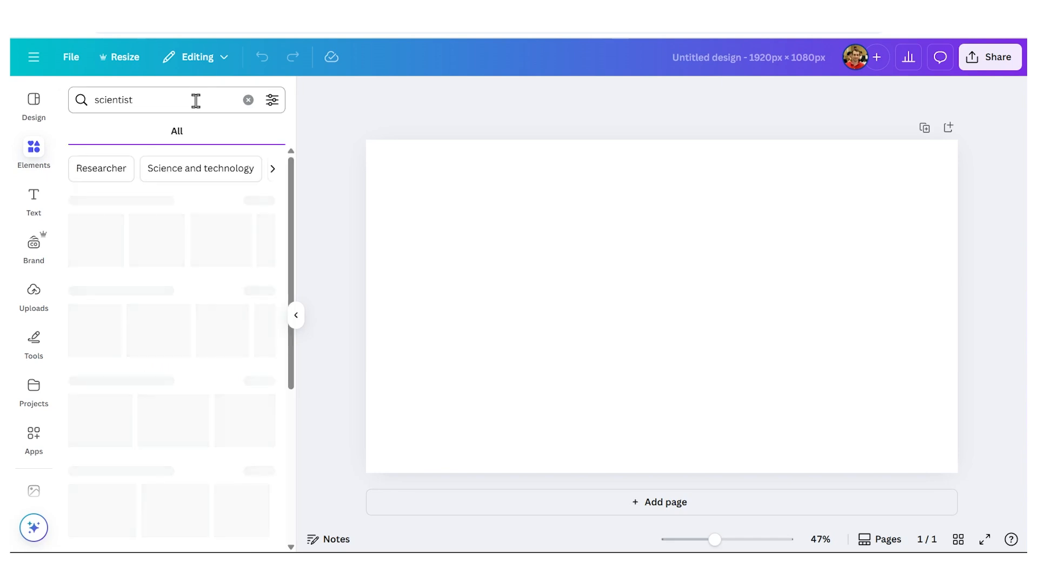
key("Return")
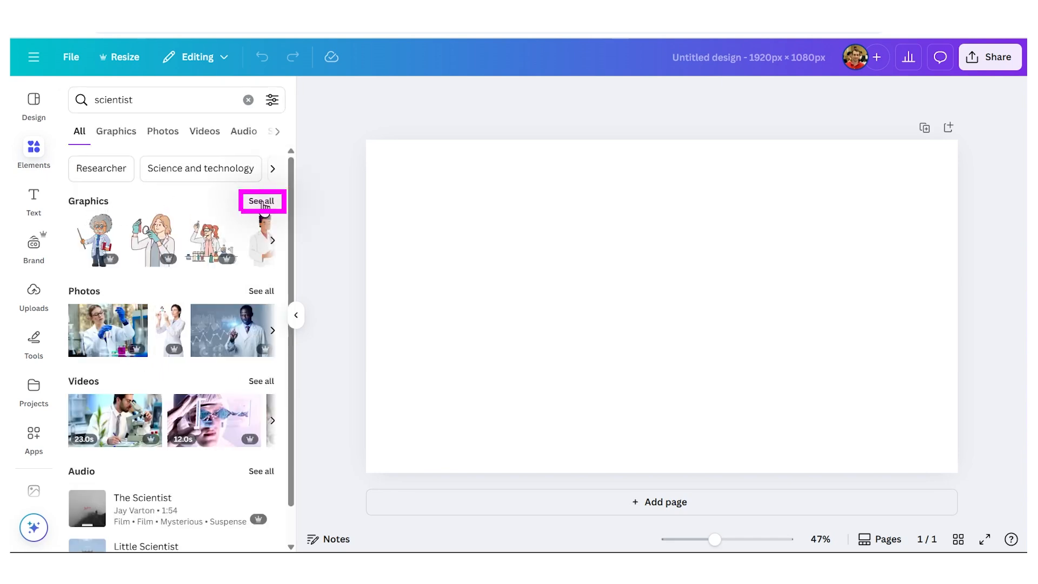
left_click(262, 201)
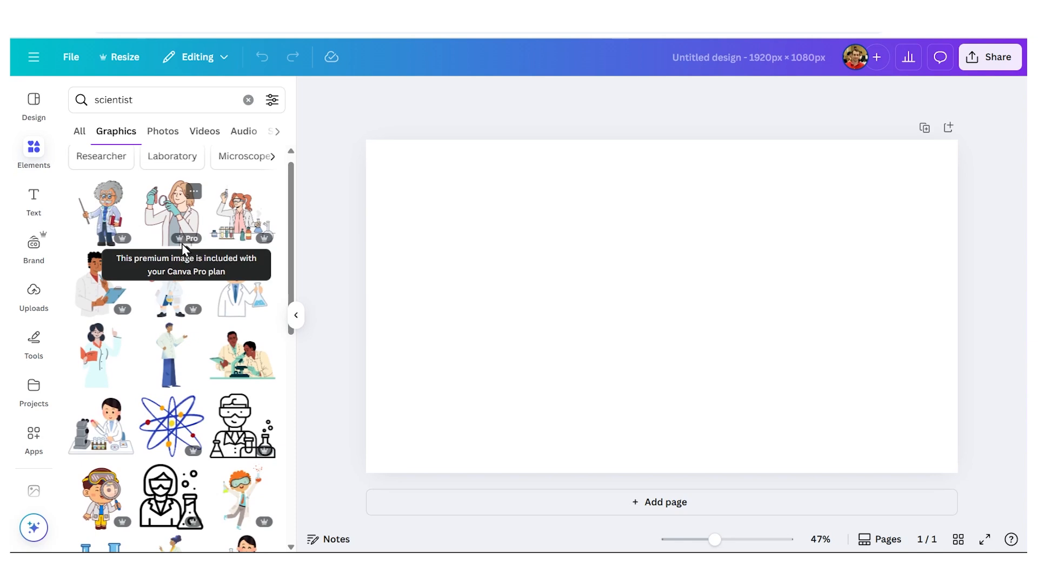
mouse_move(273, 342)
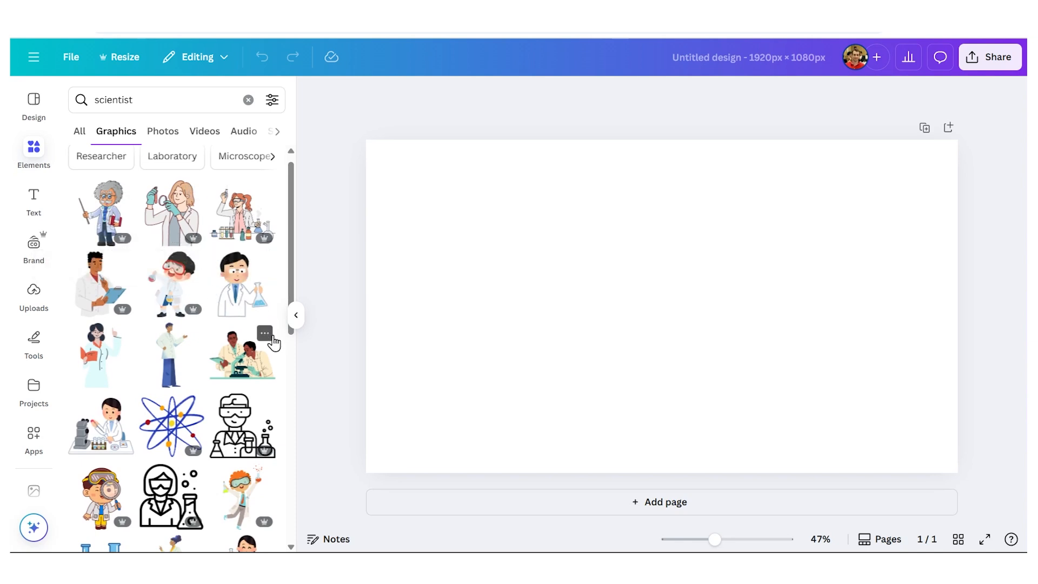
scroll("down", 3)
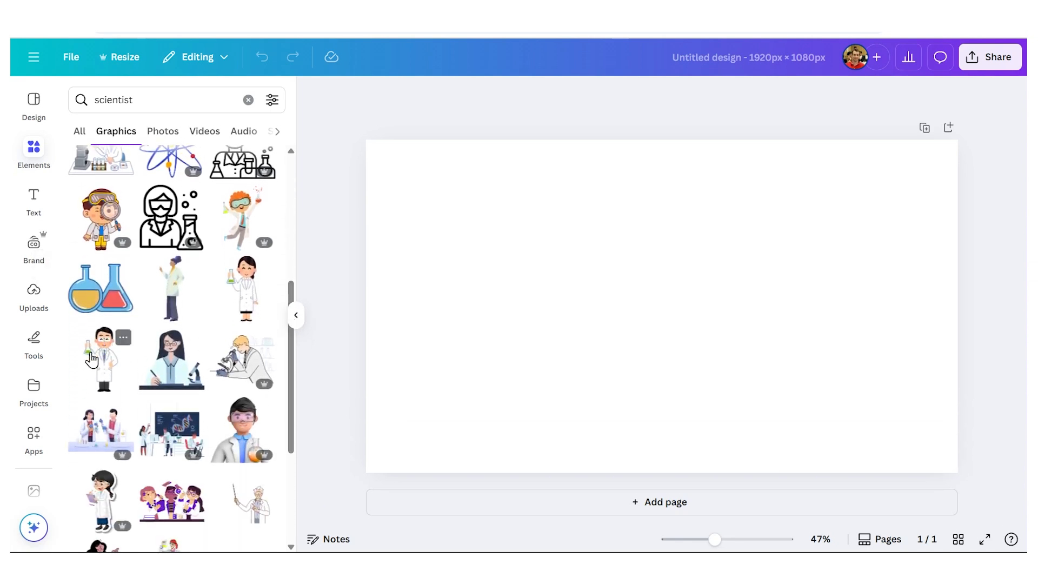
left_click(99, 358)
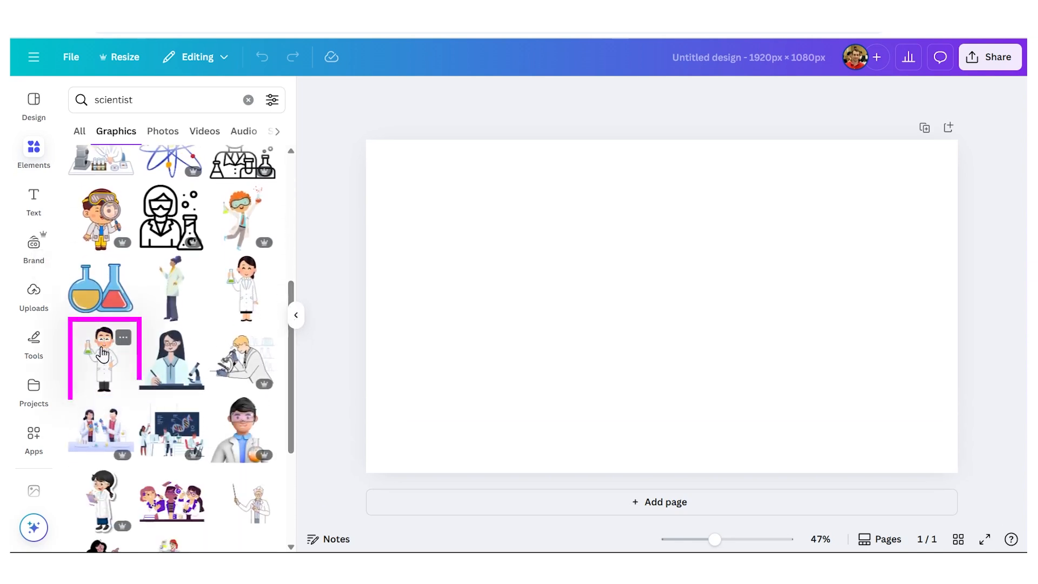
Add the molecule diagram from the graphics similar to the scientist
left_click(102, 358)
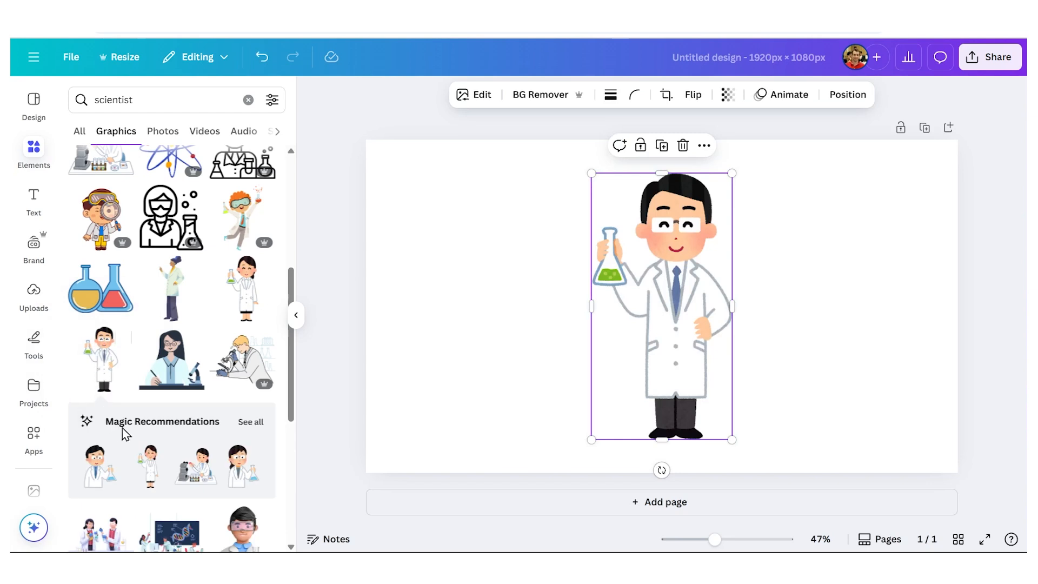
mouse_move(164, 426)
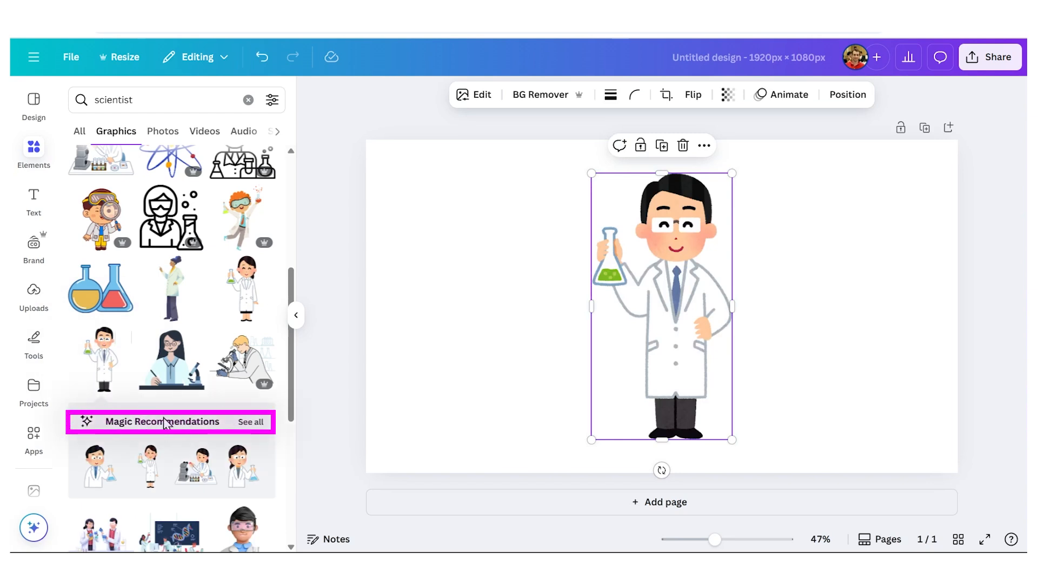
left_click(250, 421)
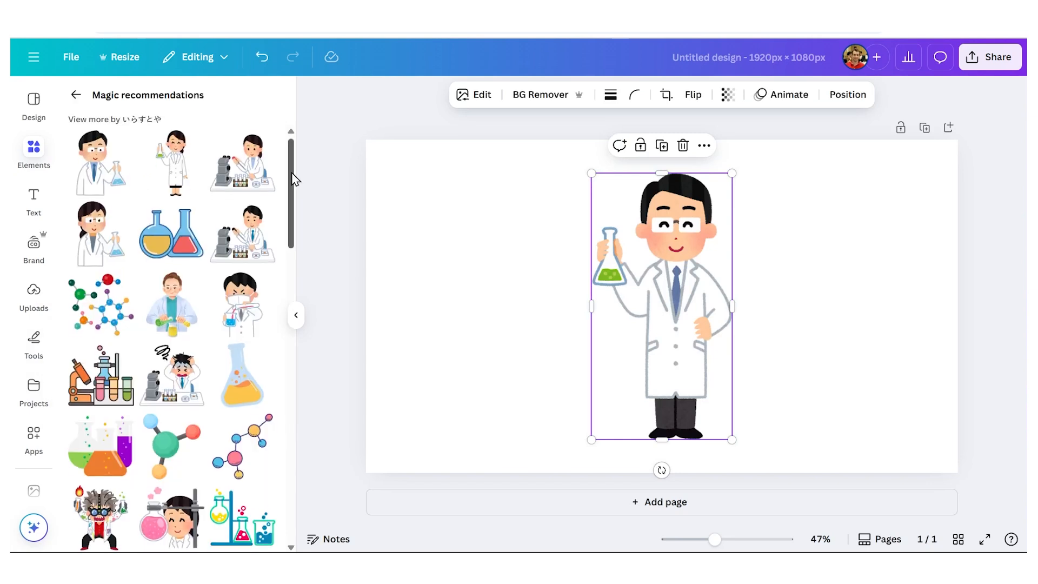
scroll("down", 3)
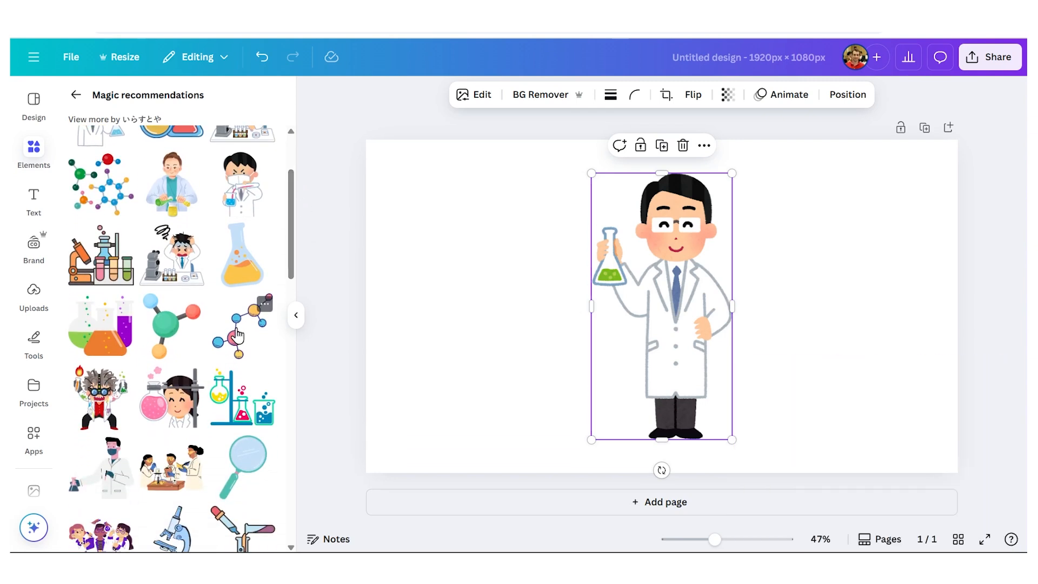
left_click(241, 325)
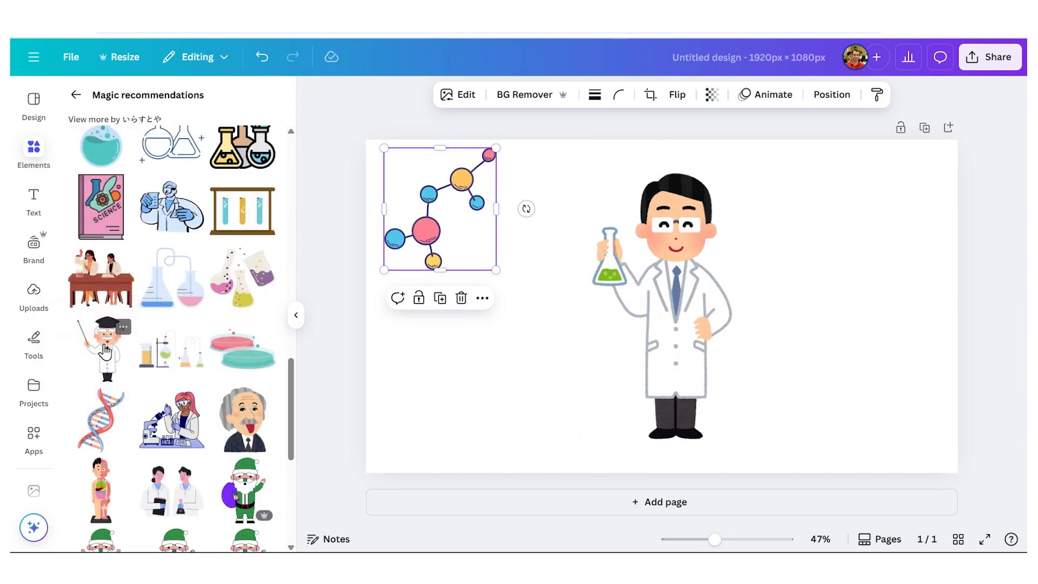
Swap the flask scientist for the pointing professor and search for 'chalk board' graphics
left_click(100, 344)
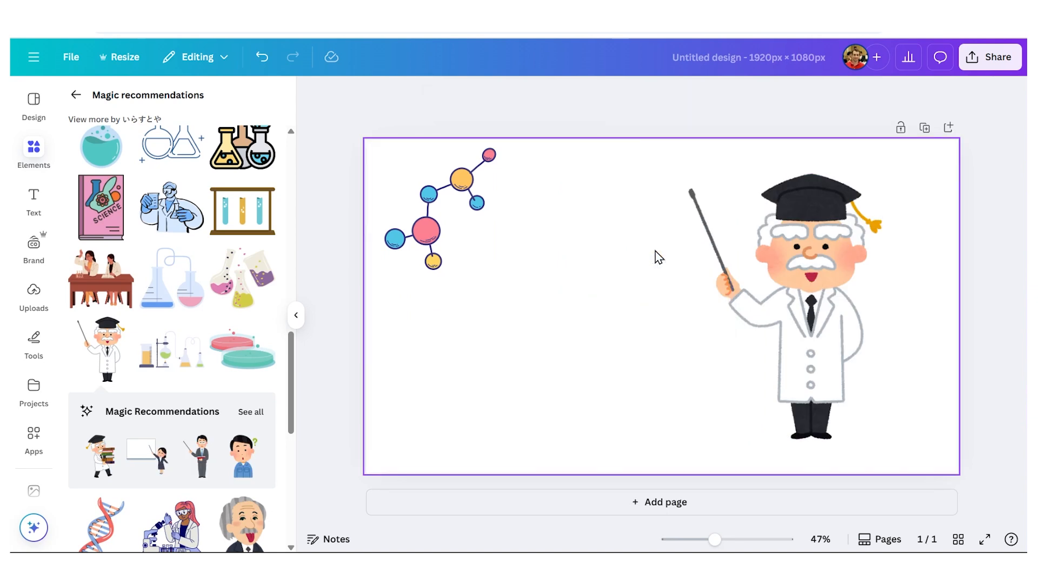
left_click(100, 208)
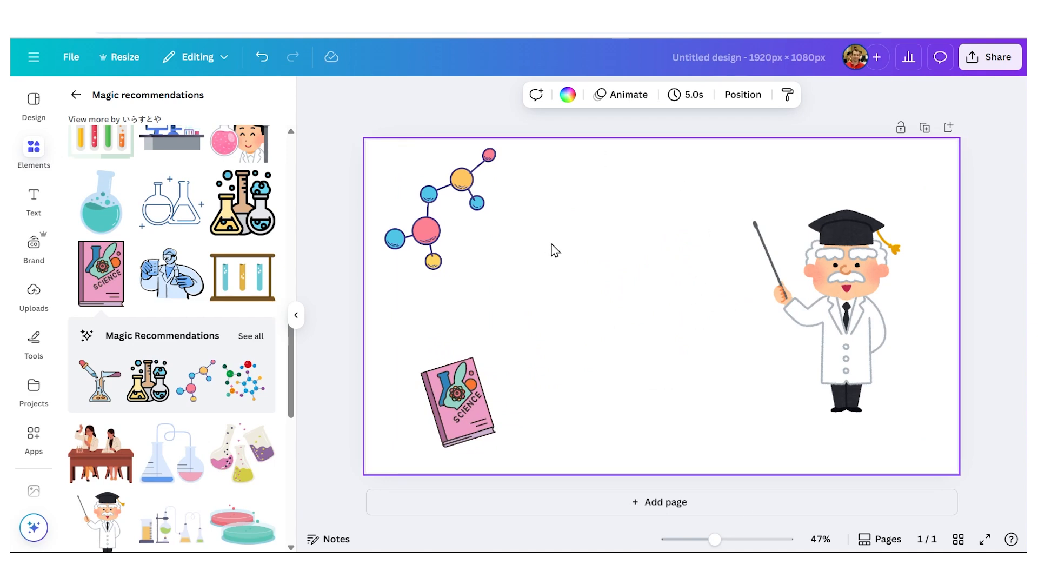
type("chalk board")
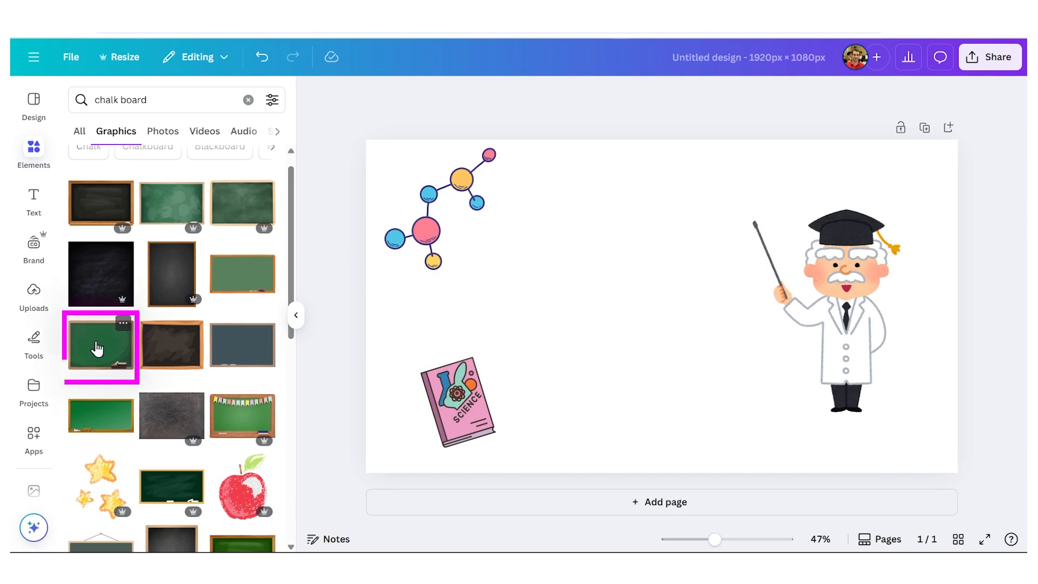
Add the green chalkboard and send it behind the professor with Position > To back
left_click(99, 346)
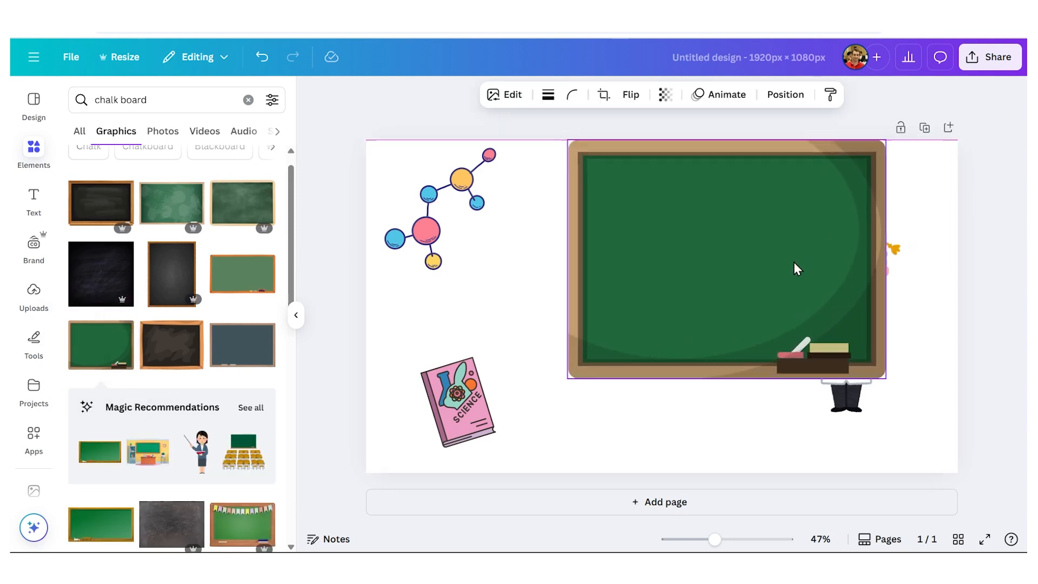
left_click(785, 94)
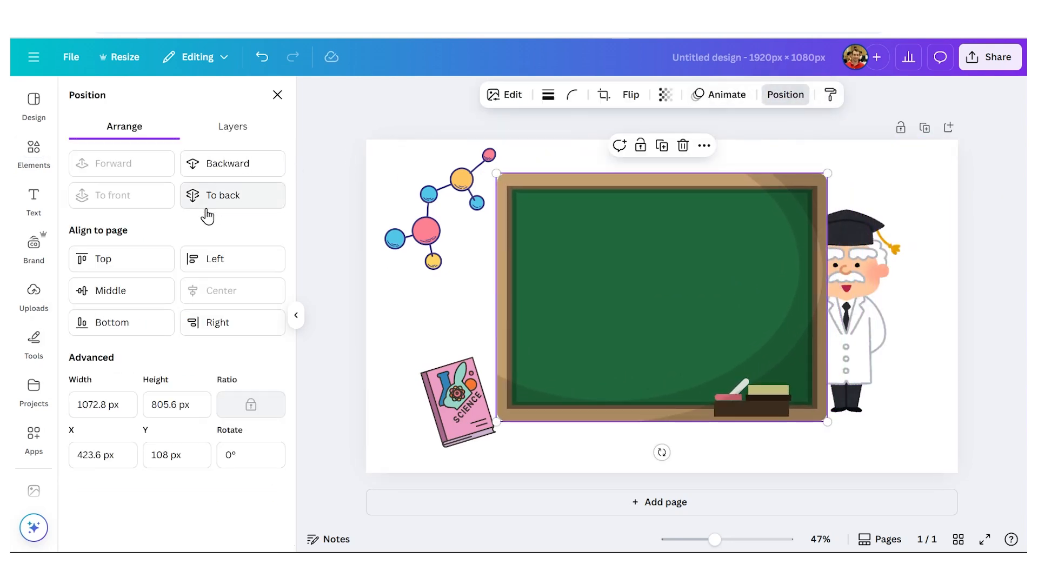
left_click(223, 195)
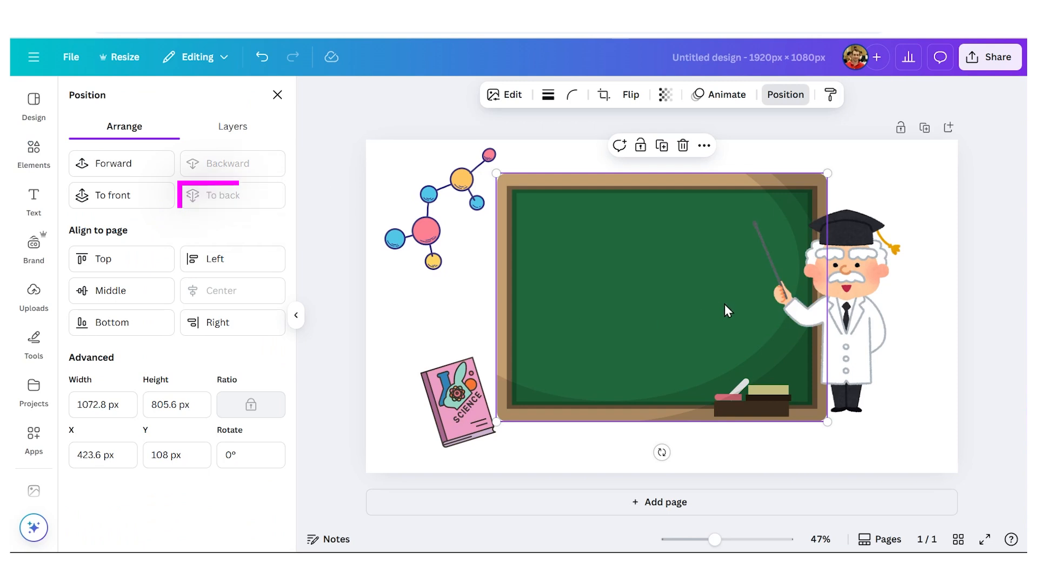
left_click(854, 298)
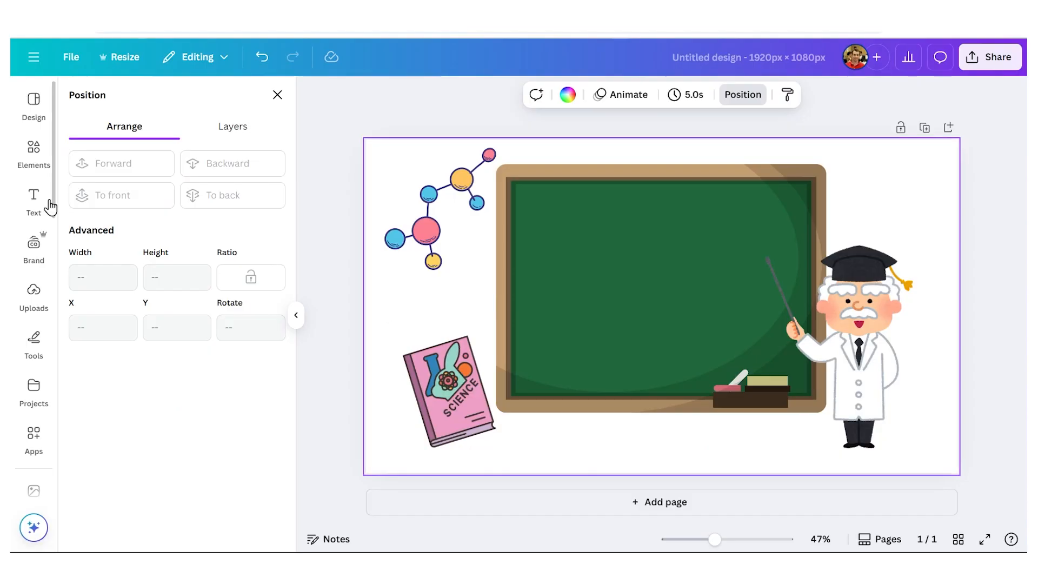
Add an E = MC2 text box in the Finger Paint font at size 180 across the chalkboard
left_click(34, 202)
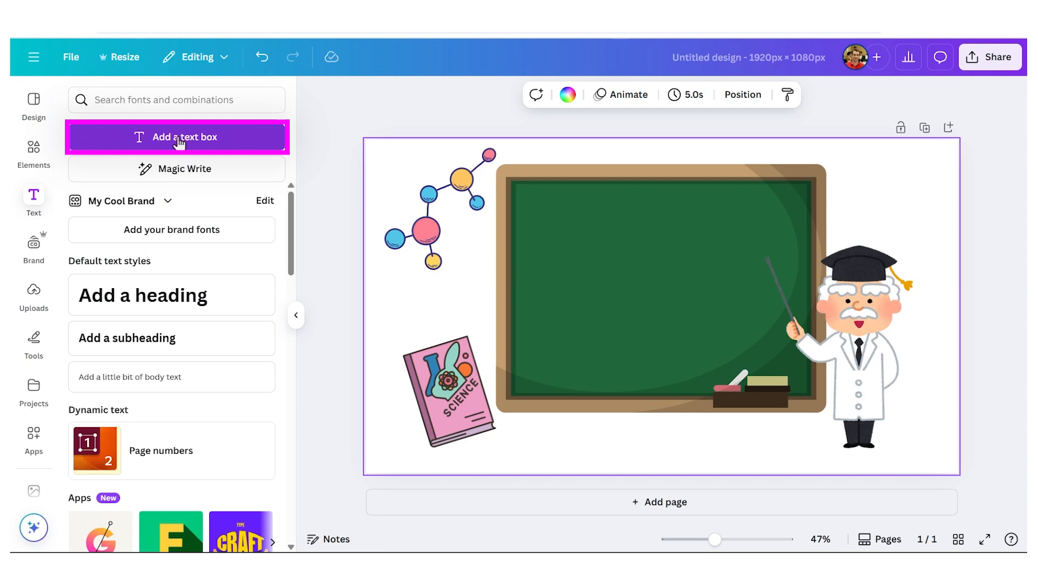
left_click(176, 136)
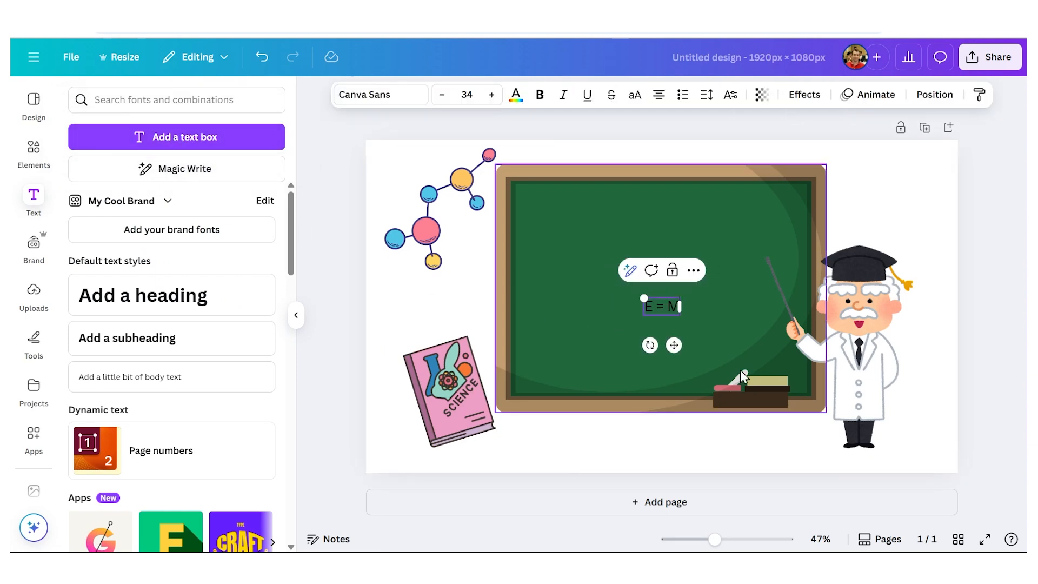
left_click(380, 94)
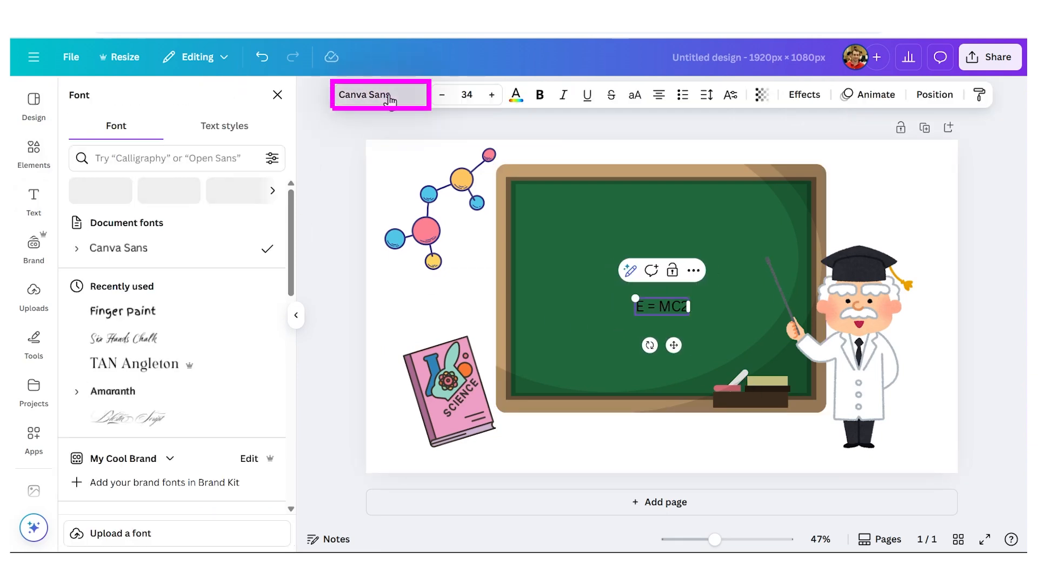
type("finger paint")
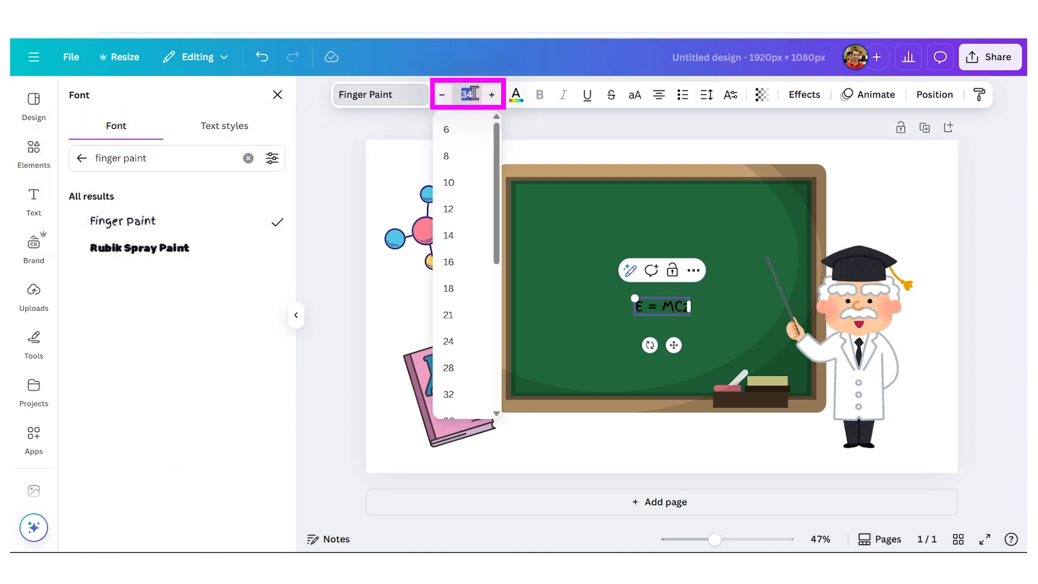
type("180")
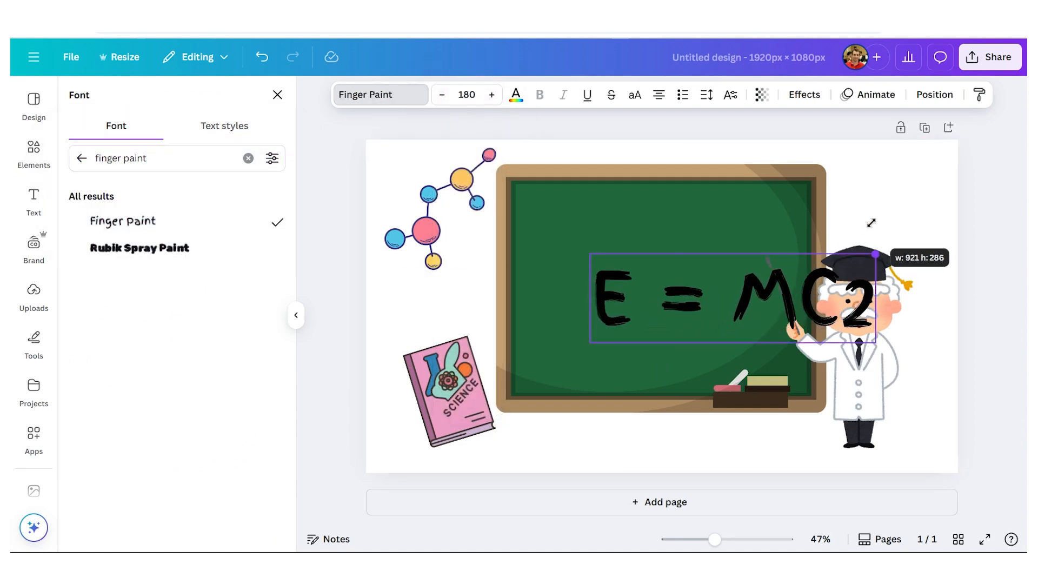
left_click(854, 330)
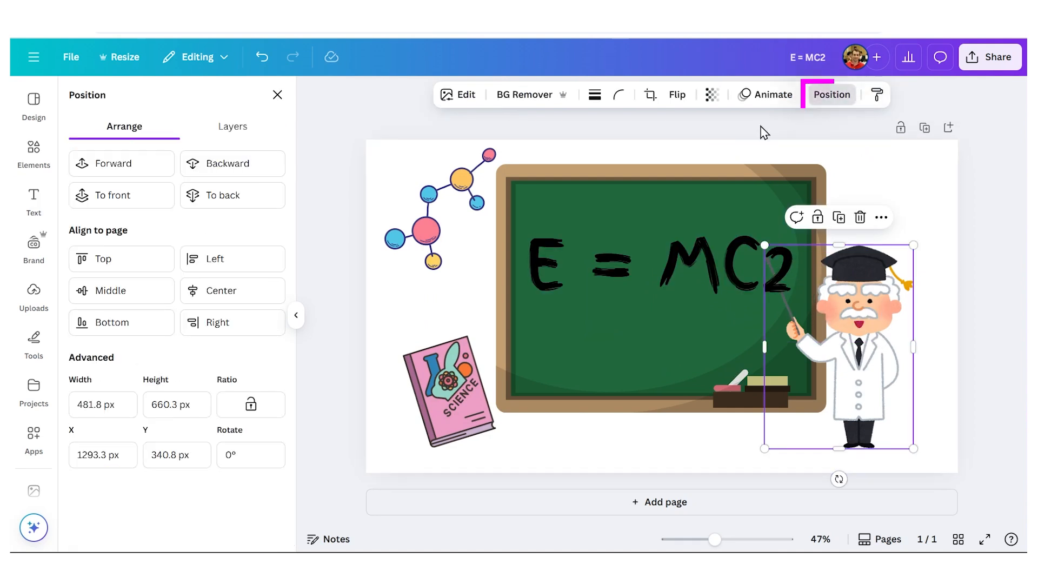
Make the E = MC2 text white and turn the 2 into a superscript
left_click(662, 265)
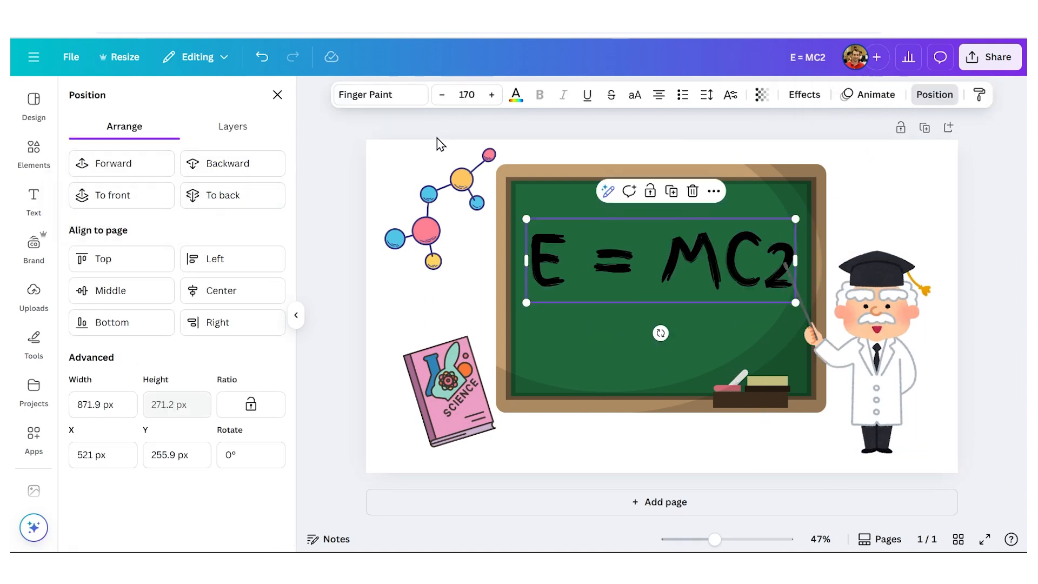
mouse_move(516, 94)
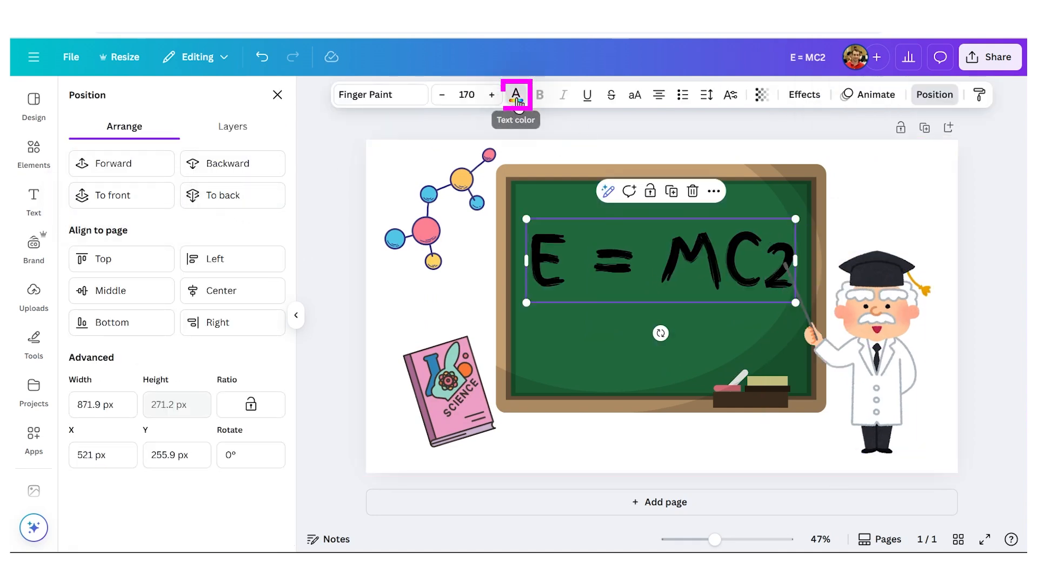
left_click(33, 202)
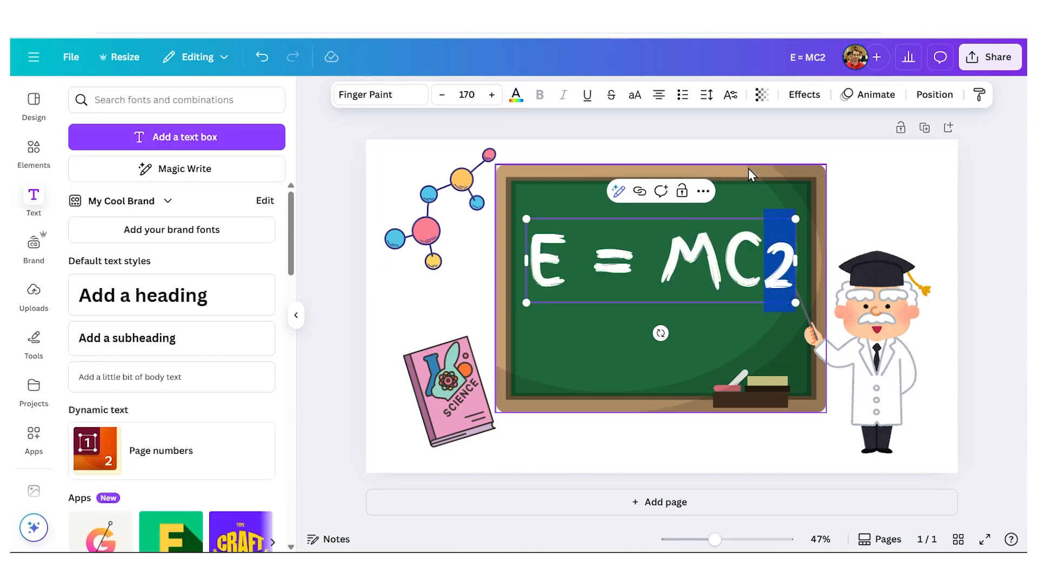
mouse_move(729, 95)
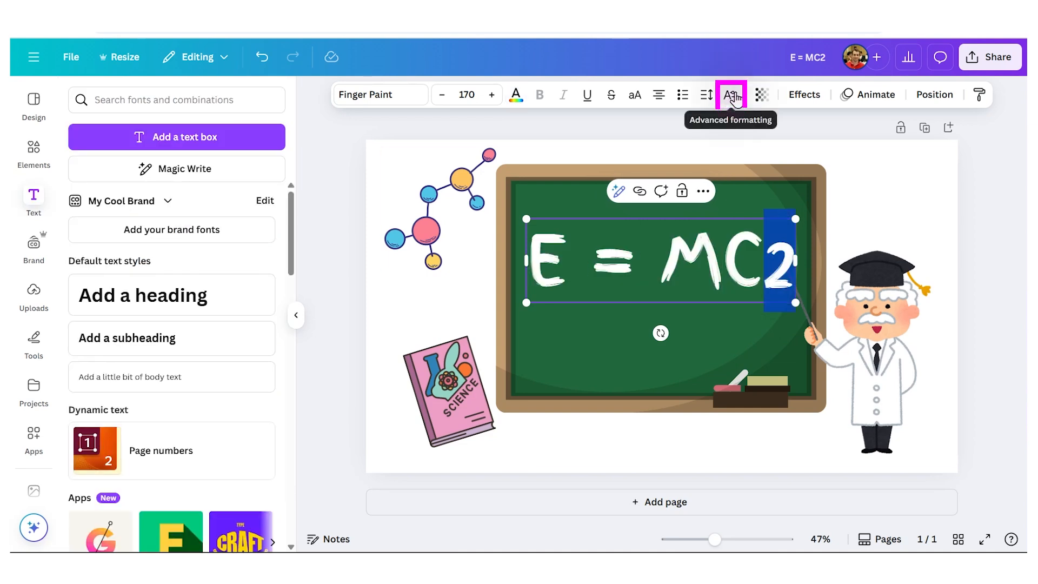
left_click(730, 94)
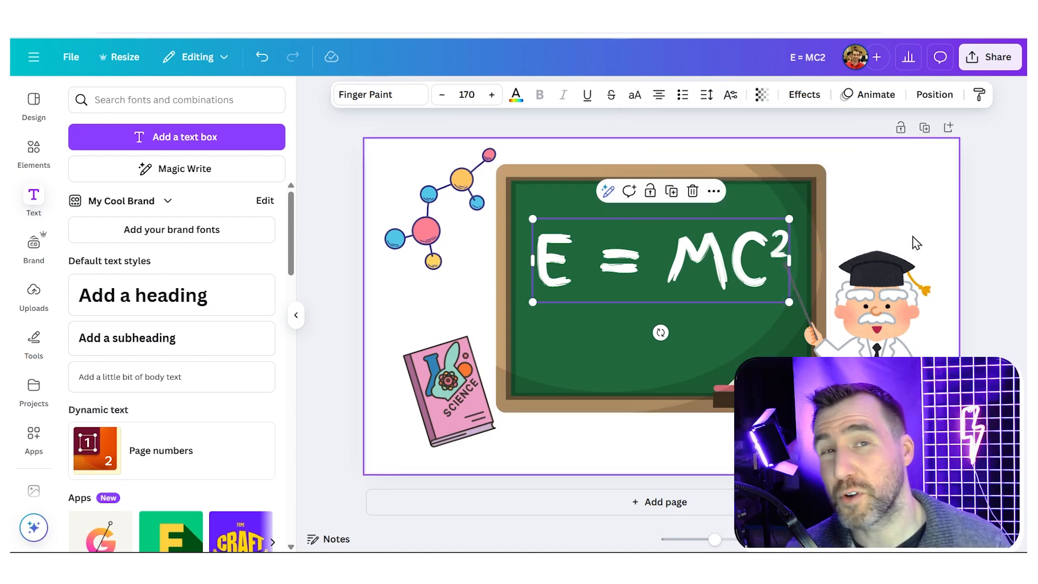
mouse_move(907, 235)
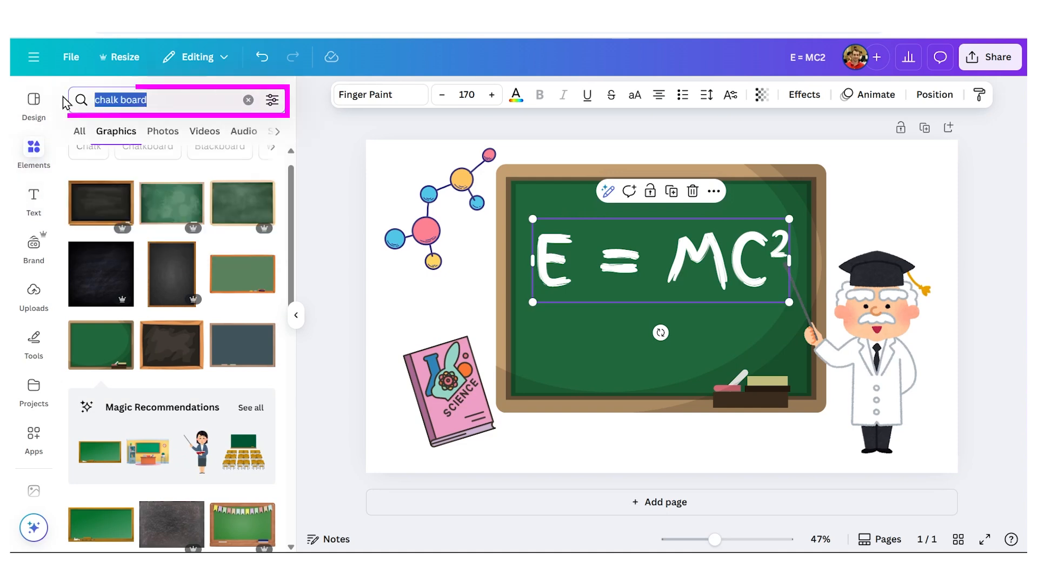
Add the cream-and-yellow 'classroom wall' graphic and send it to the back as the background
type("classroom wall")
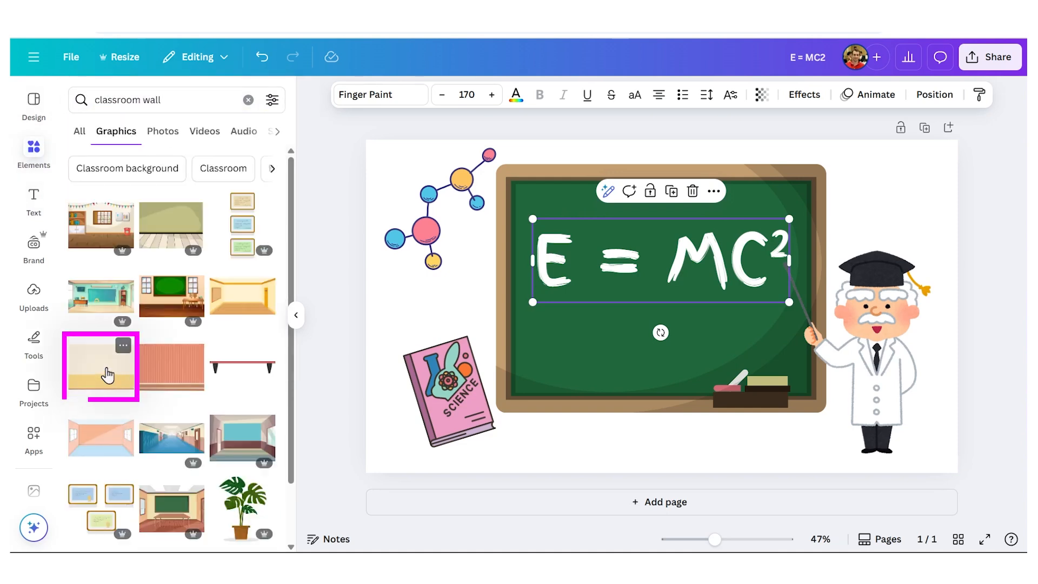
left_click(100, 366)
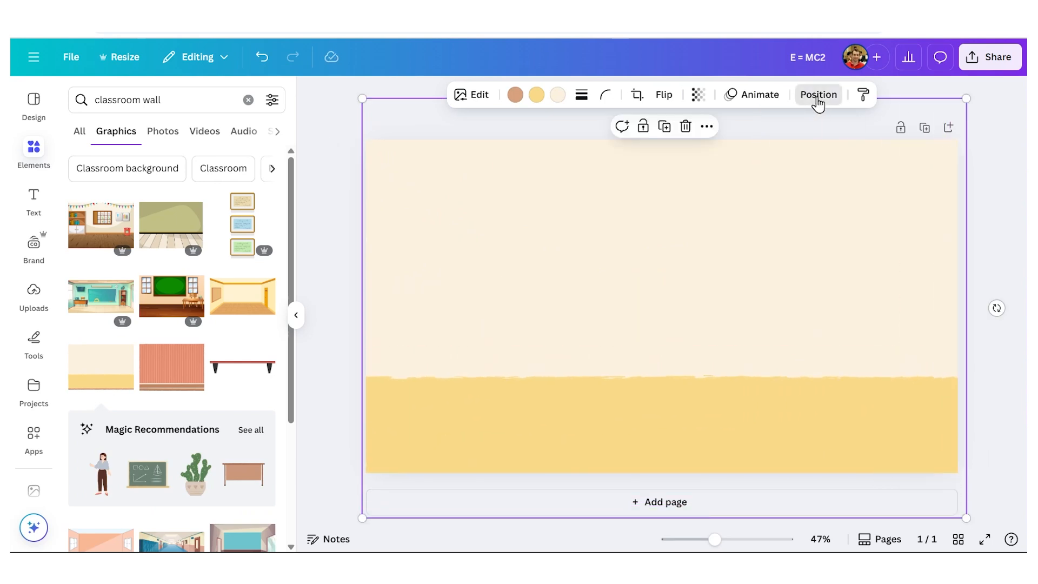
left_click(818, 94)
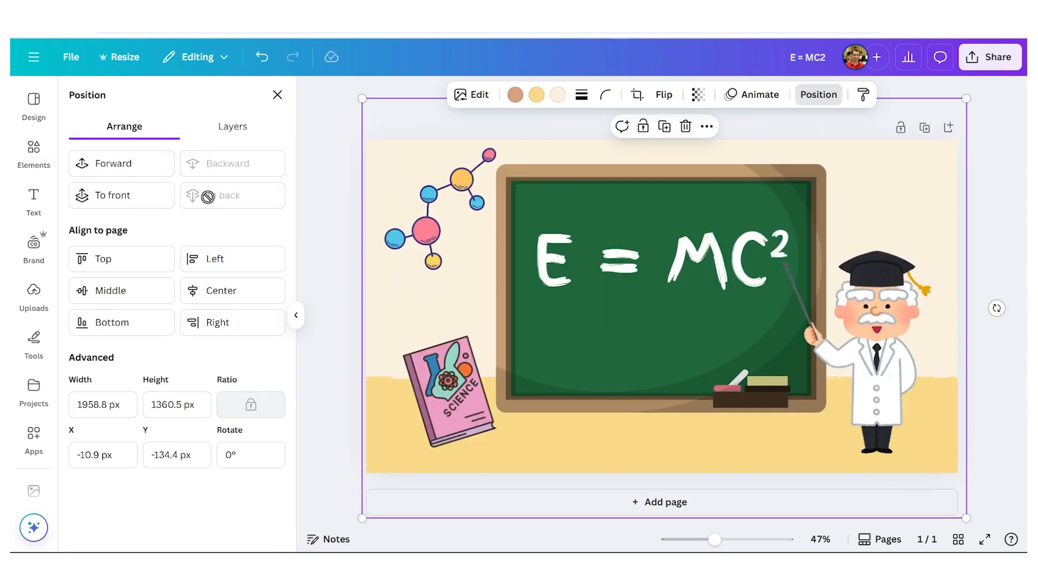
left_click(34, 153)
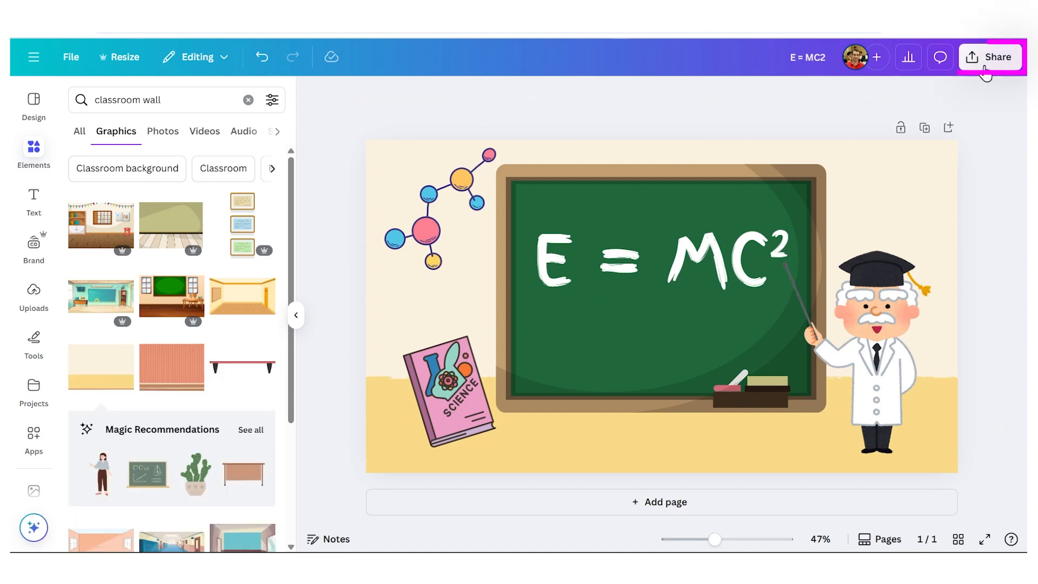
Download the scene as a PNG with Save download settings unchecked
left_click(990, 57)
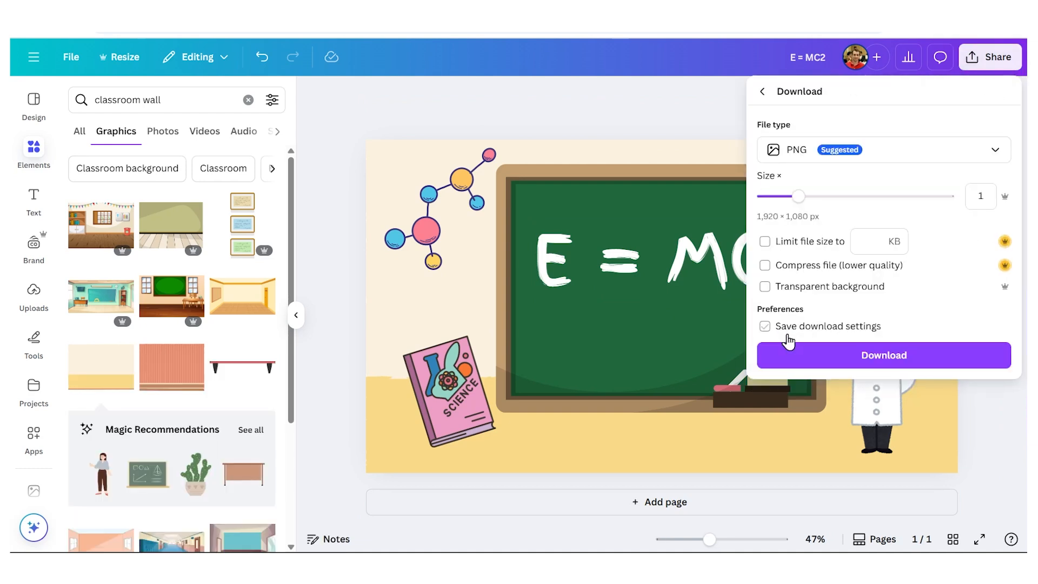
left_click(882, 149)
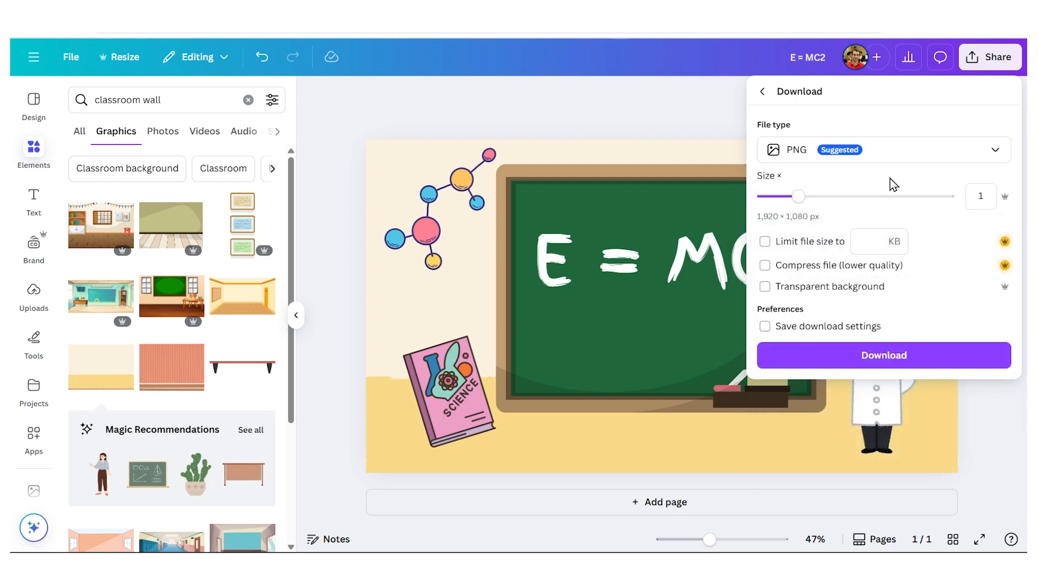
mouse_move(898, 317)
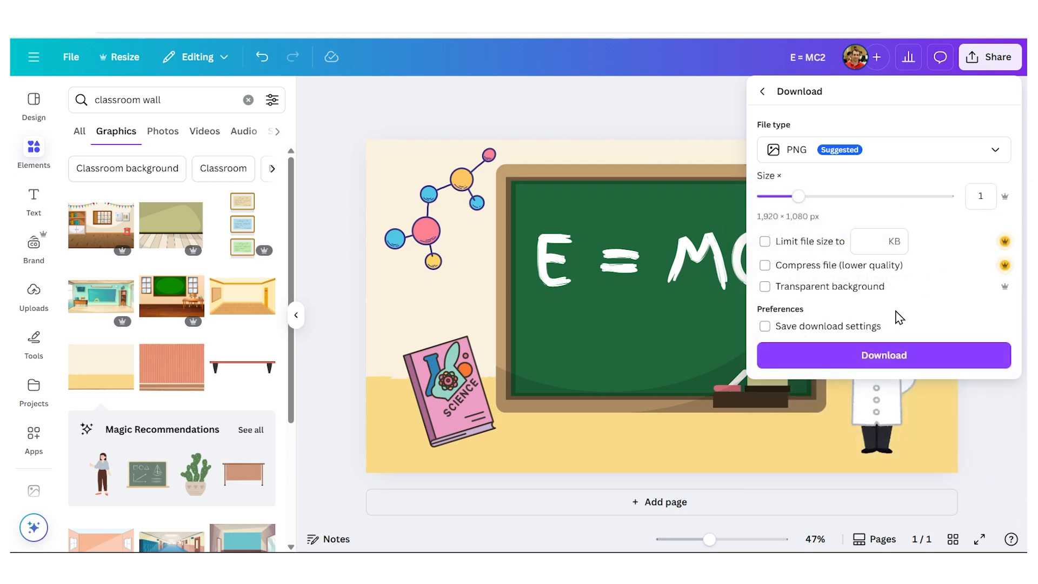
left_click(883, 354)
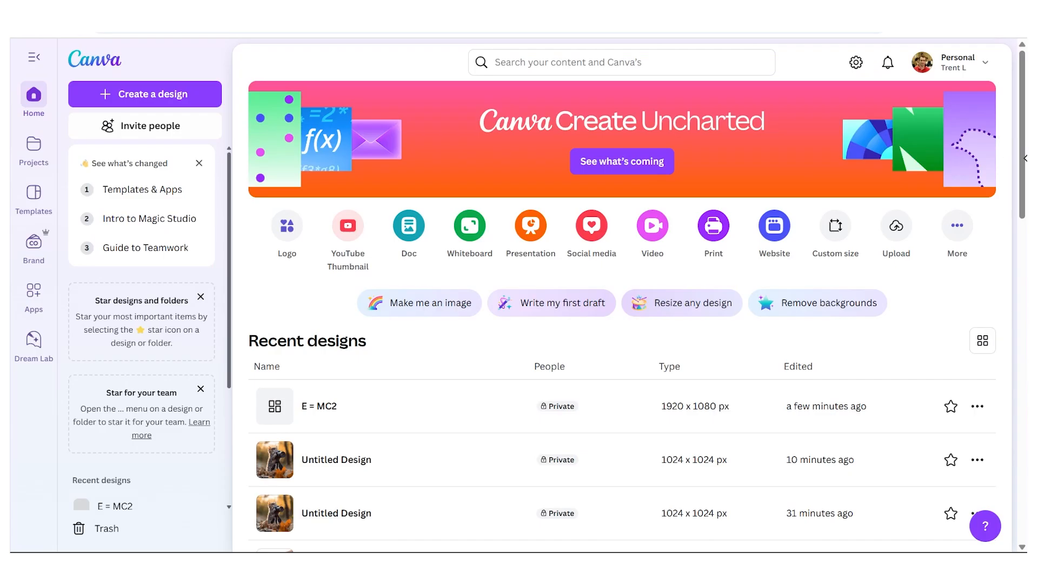
mouse_move(154, 93)
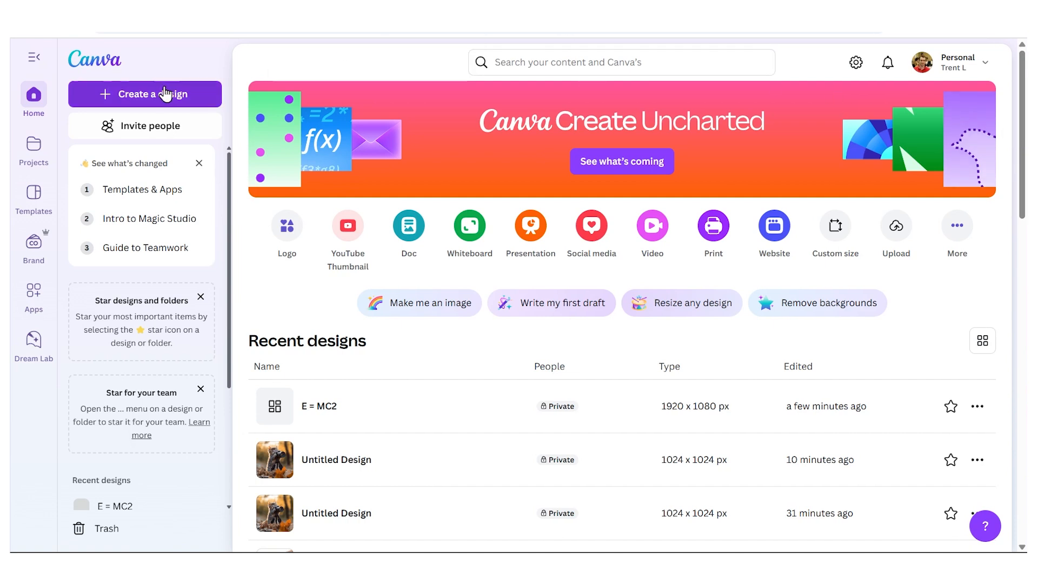
Create a new blank YouTube Video (Landscape) design from the home page
left_click(143, 94)
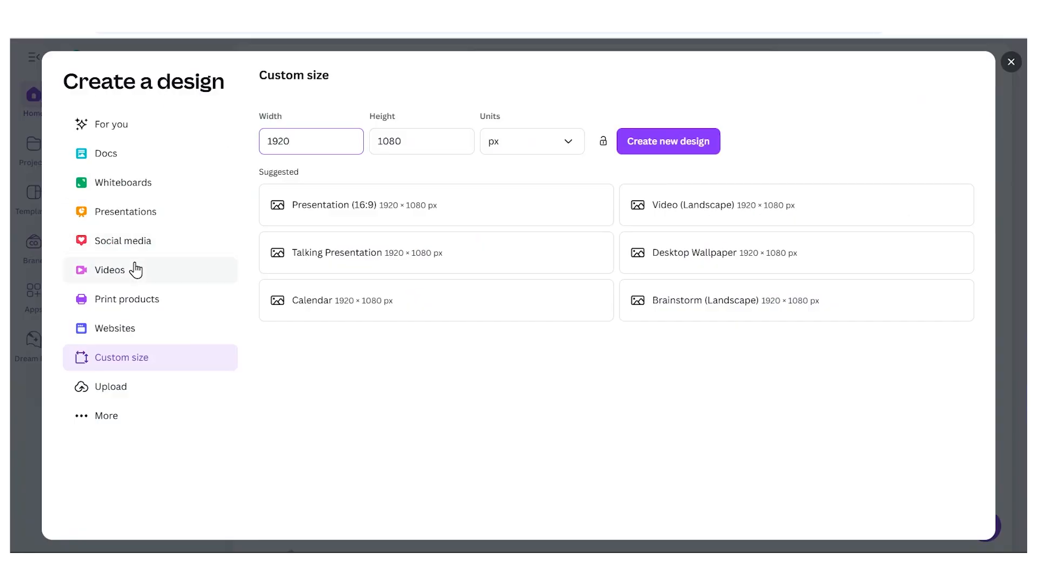
left_click(110, 269)
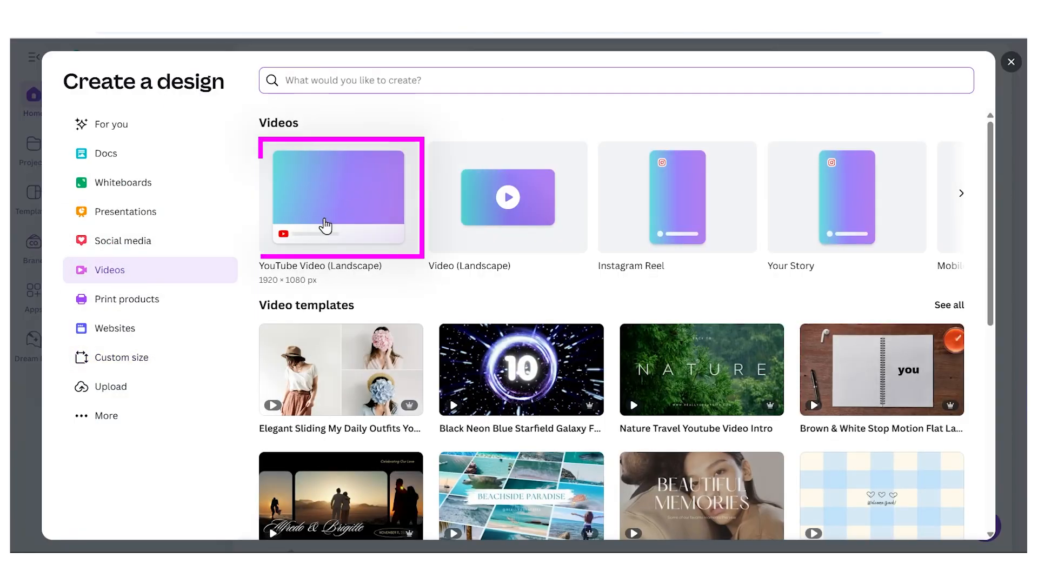
mouse_move(331, 196)
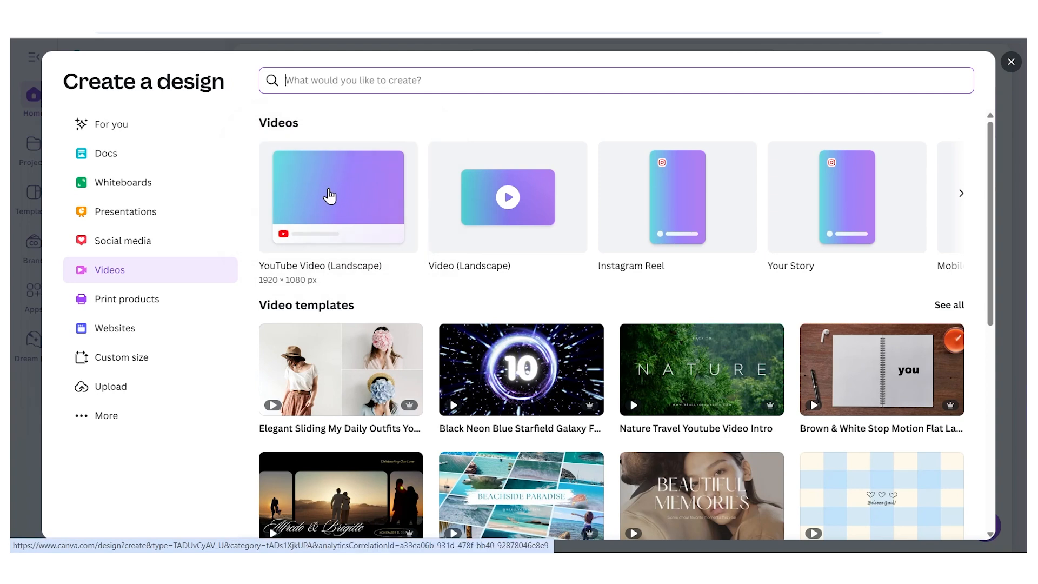
left_click(338, 197)
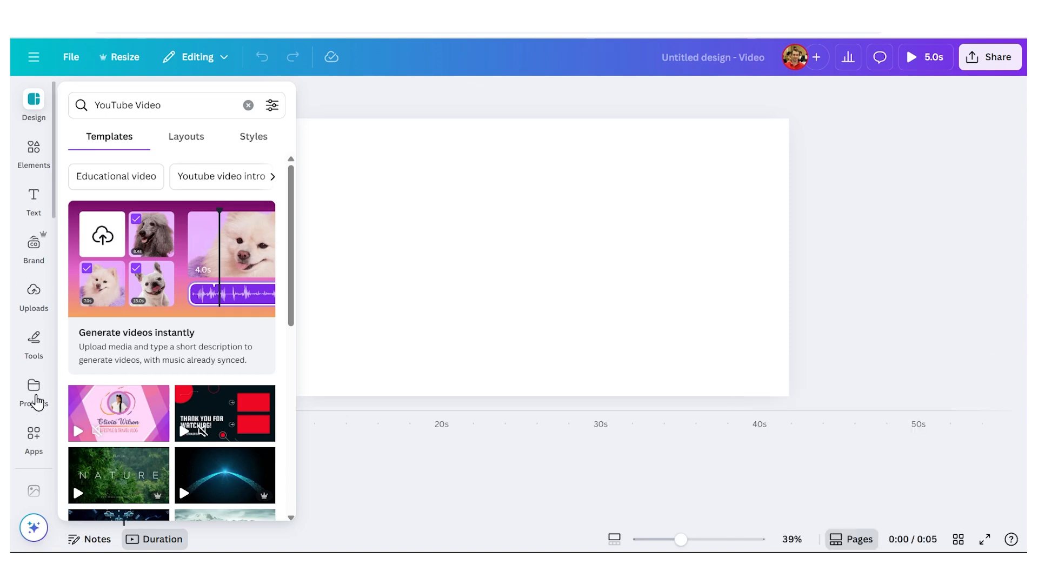
Find the Speed Painter app in the apps library
left_click(34, 434)
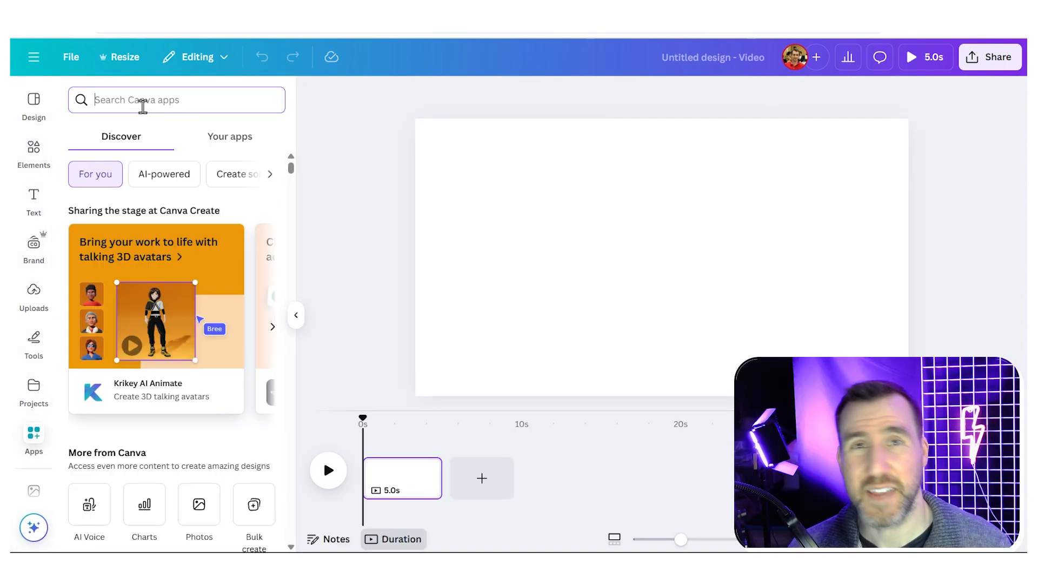
left_click(177, 99)
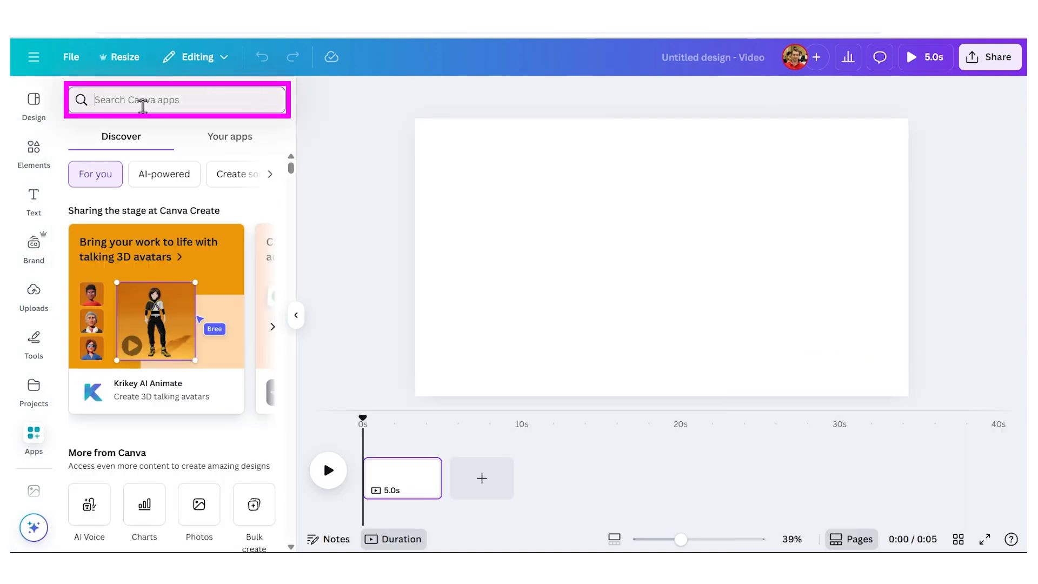
type("Speed Painter")
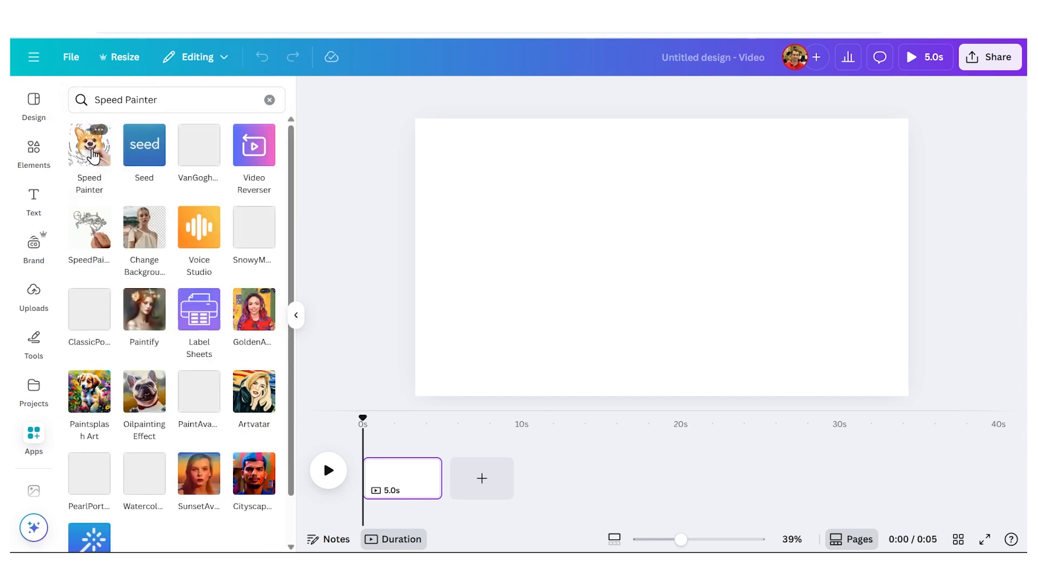
Upload Classroom.png as Speed Painter's source image
left_click(90, 143)
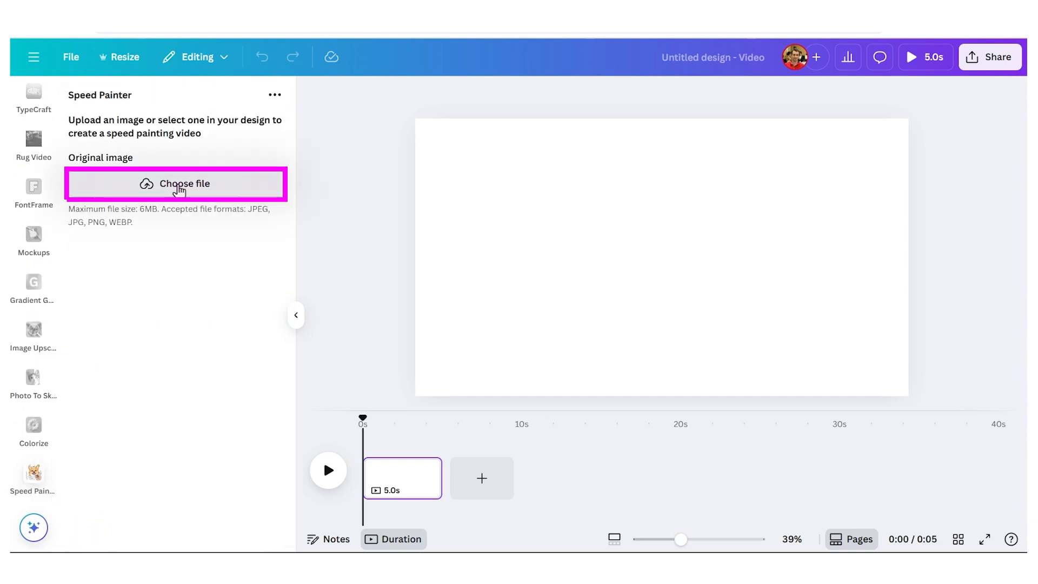
left_click(176, 184)
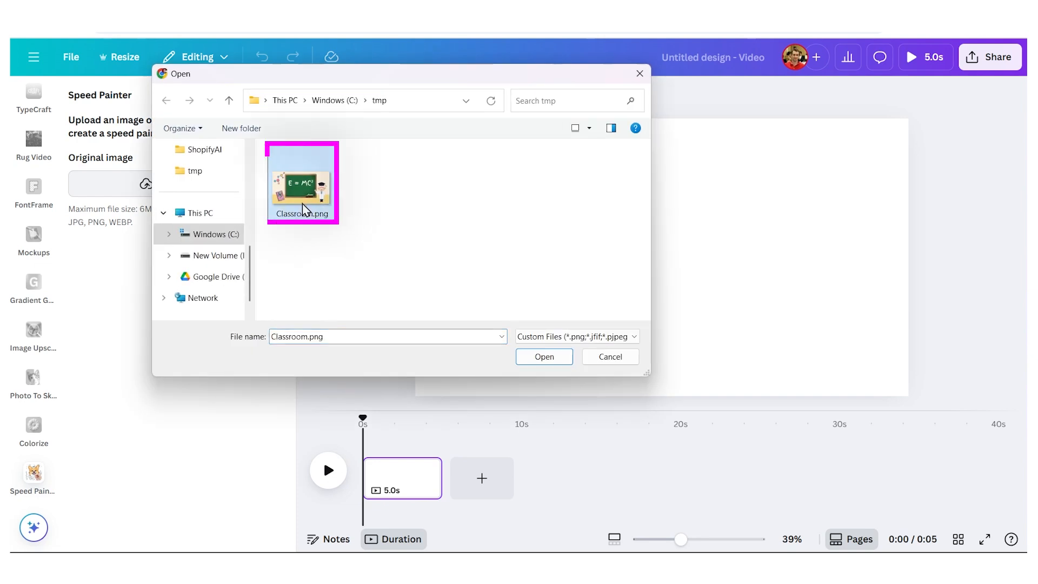
left_click(544, 355)
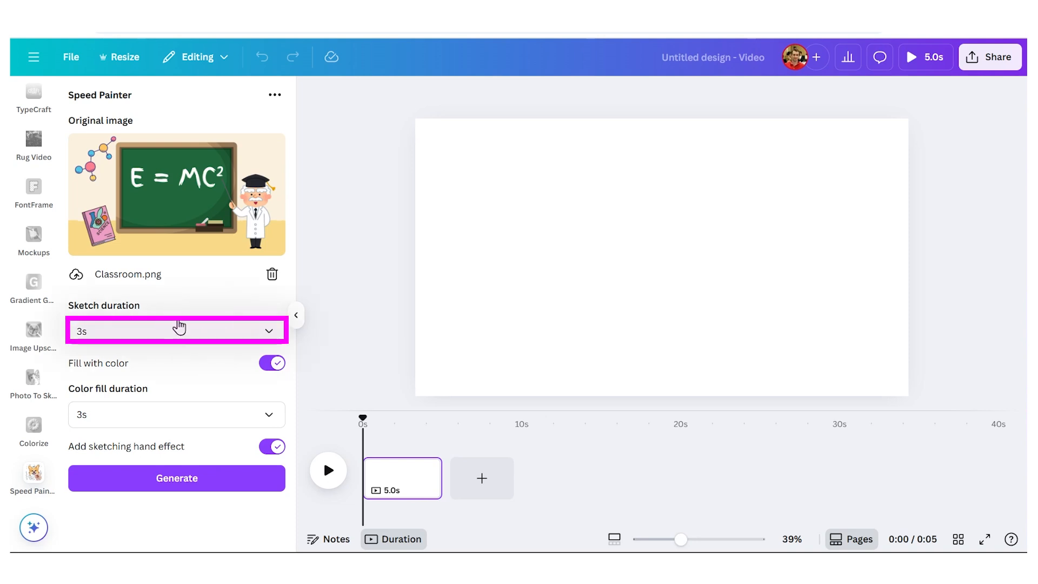
mouse_move(191, 302)
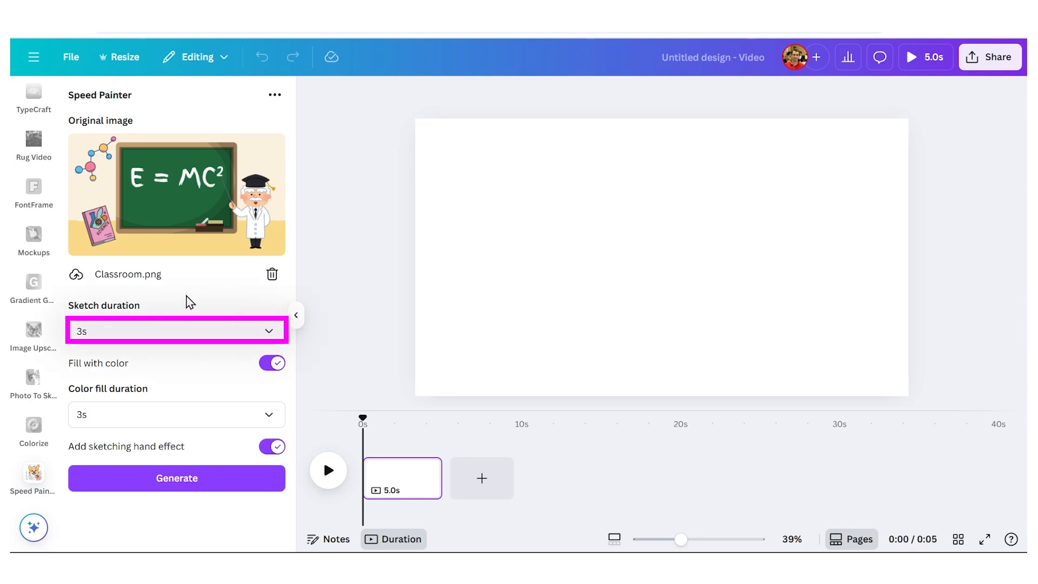
Keep the 3s sketch duration and generate the 4-second speed-painting video
left_click(177, 330)
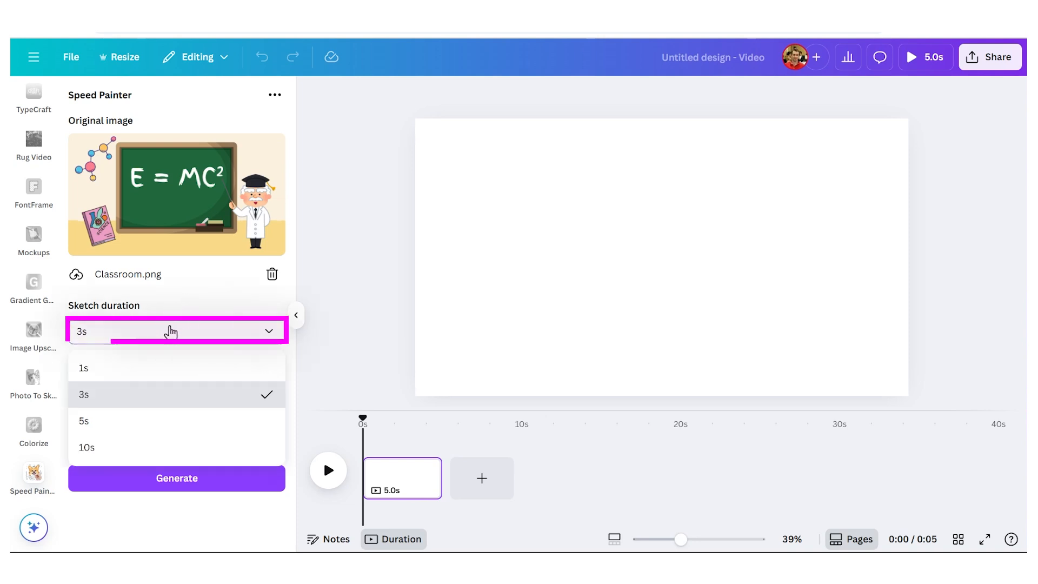
left_click(83, 393)
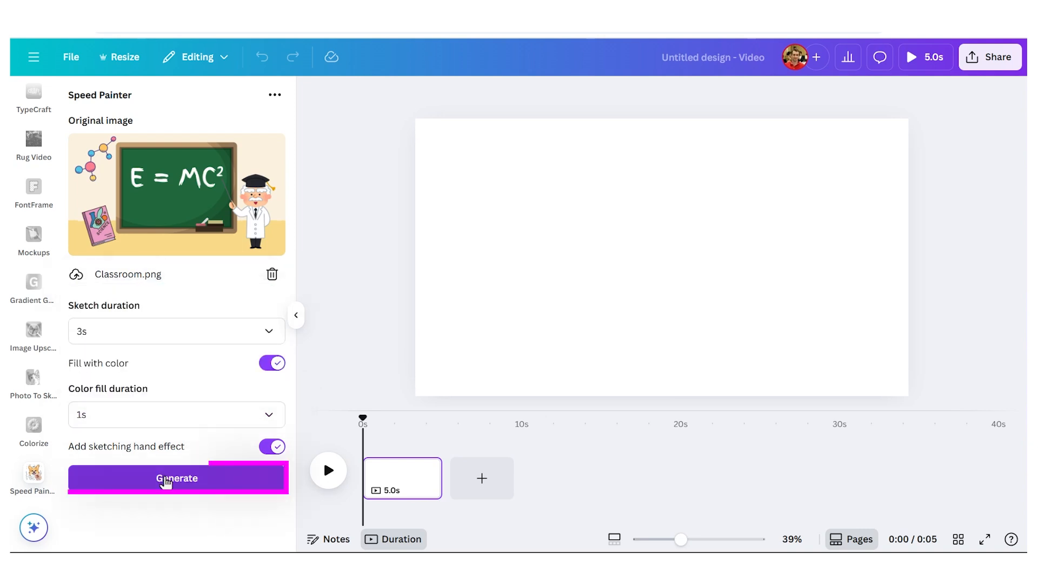
left_click(176, 478)
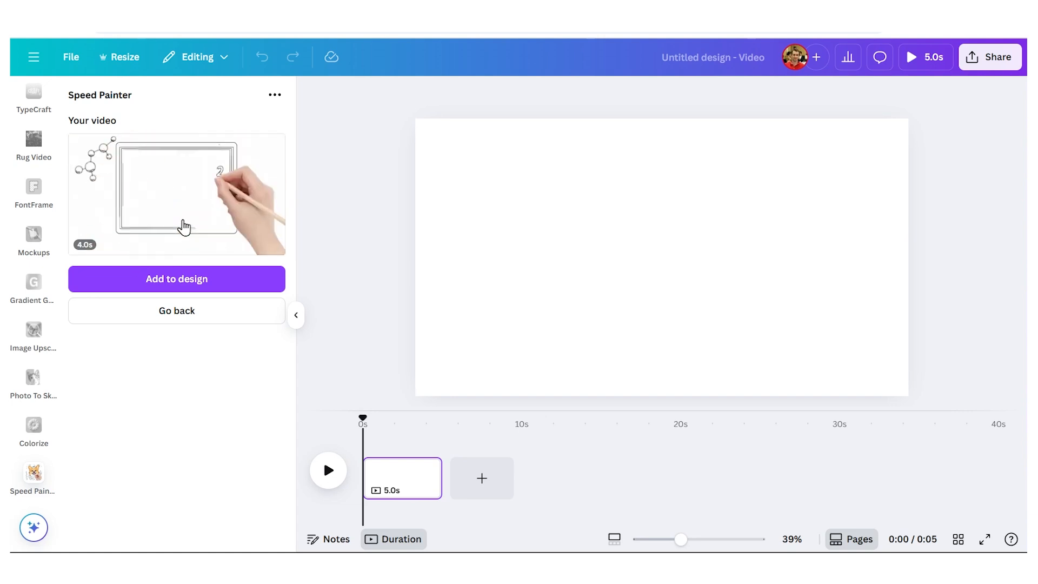
Add the generated 4-second sketch video onto the design's first page
left_click(176, 279)
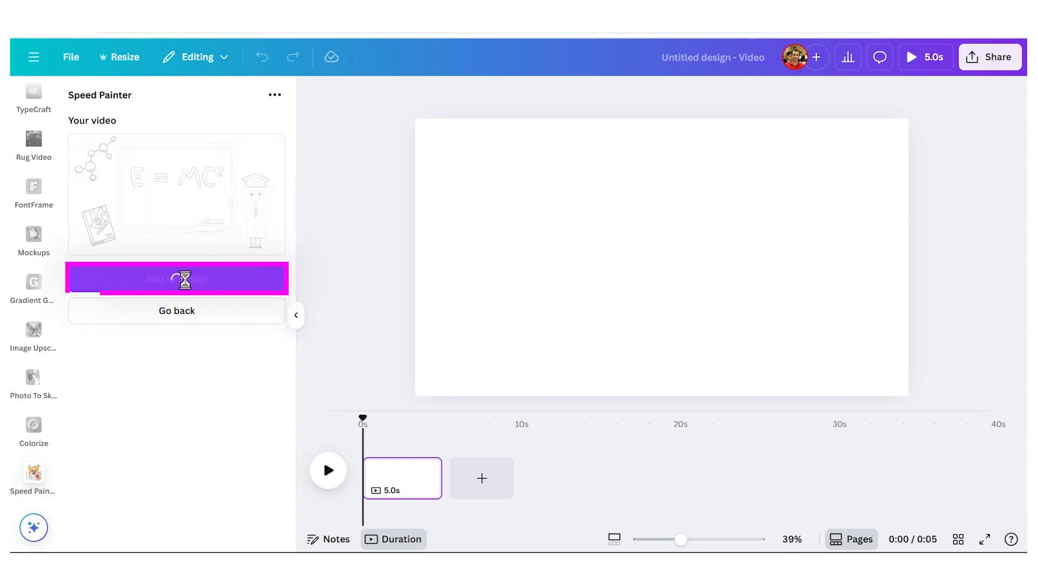
left_click(176, 277)
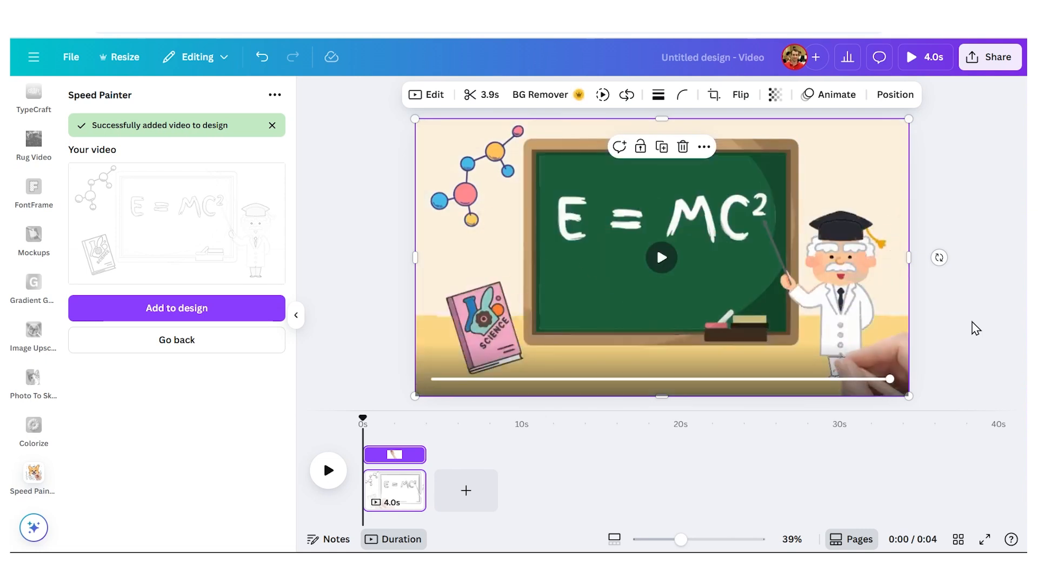
mouse_move(960, 340)
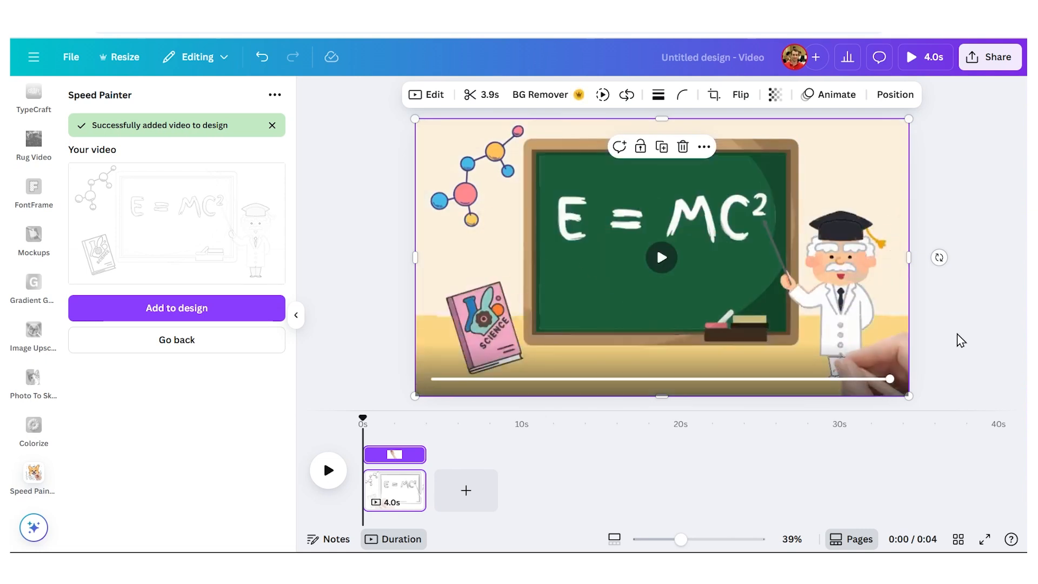
mouse_move(602, 359)
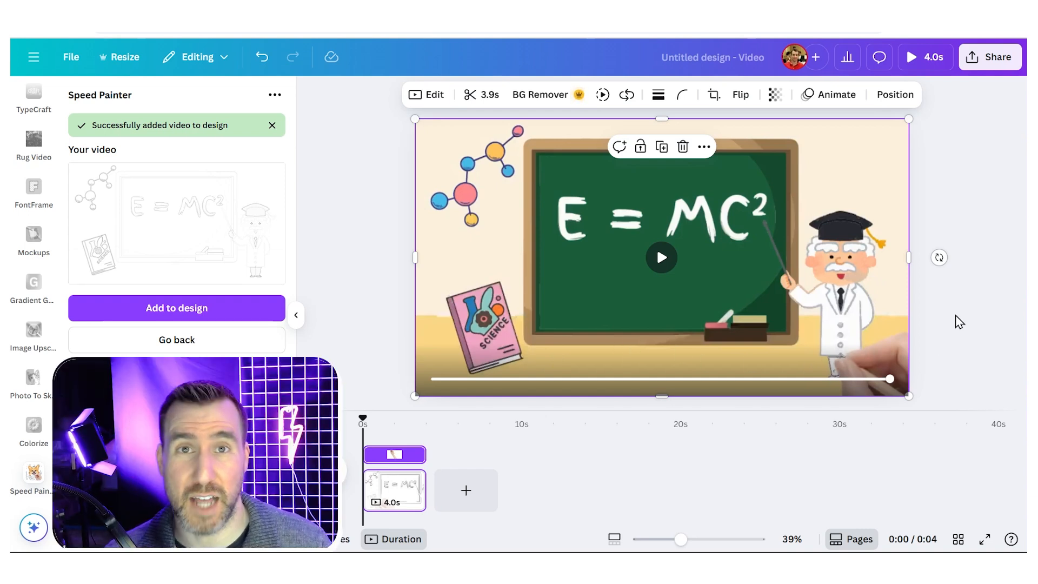
mouse_move(465, 490)
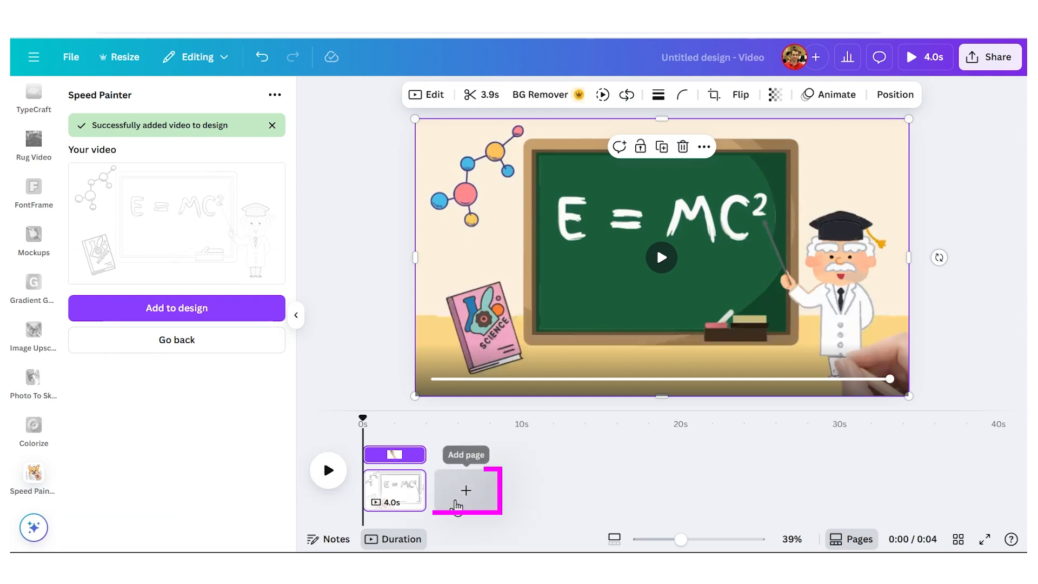
Add a new page and upload Classroom.png to the media library
left_click(465, 491)
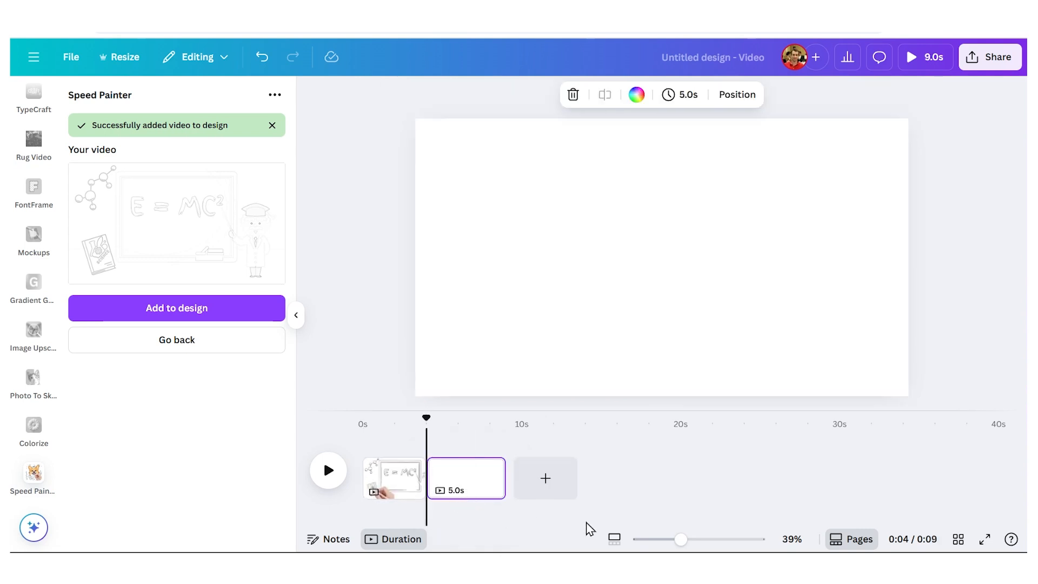
left_click(33, 209)
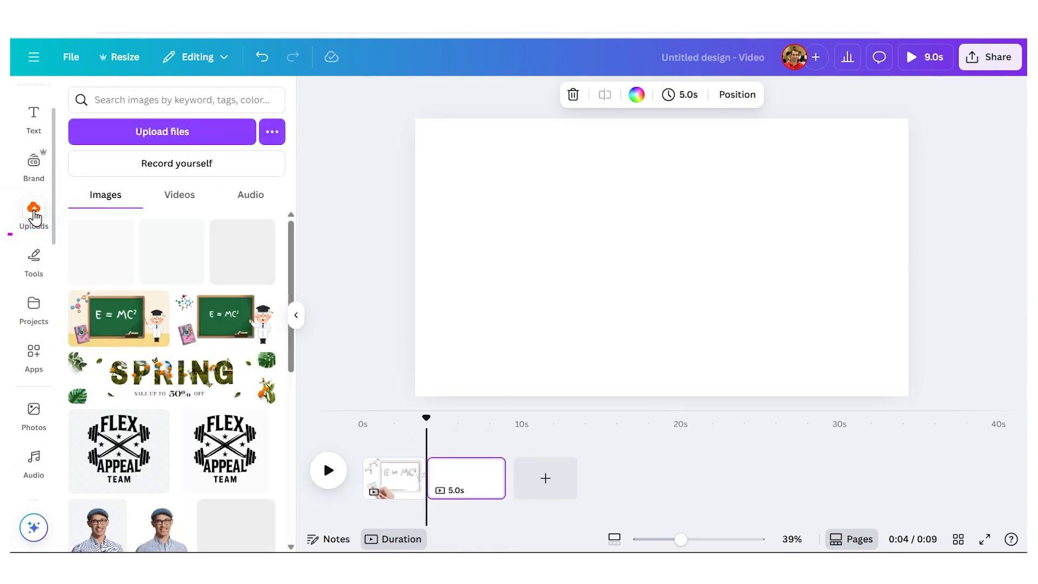
left_click(162, 131)
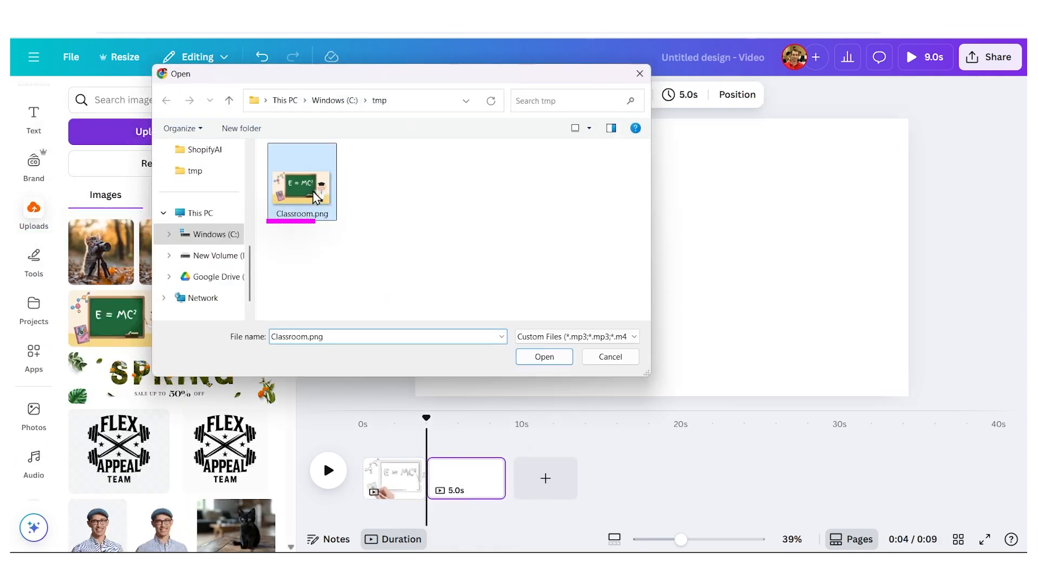
left_click(544, 355)
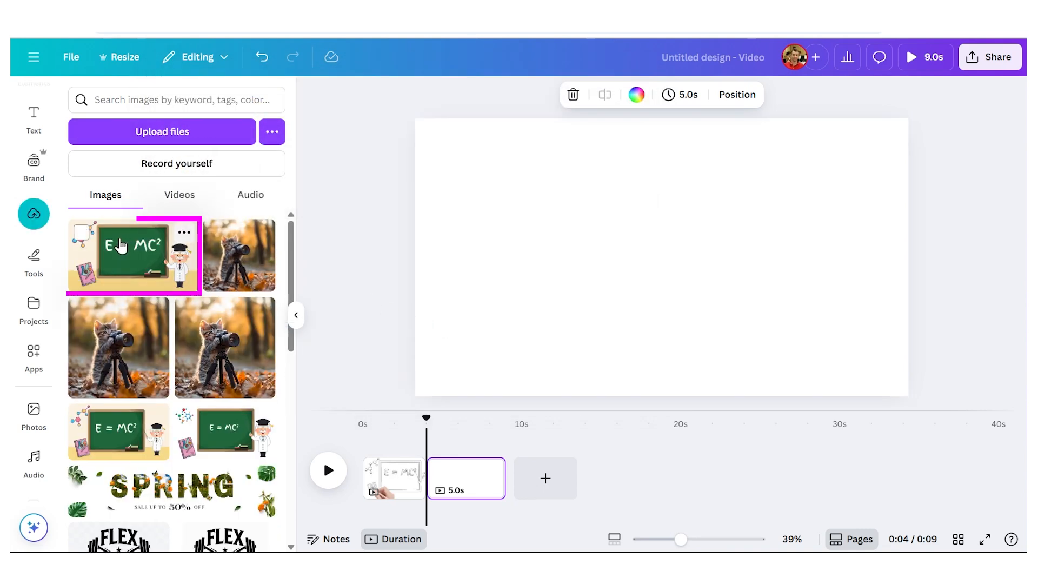
Place the Classroom.png image on the new page and resize it to fill the page
left_click(132, 256)
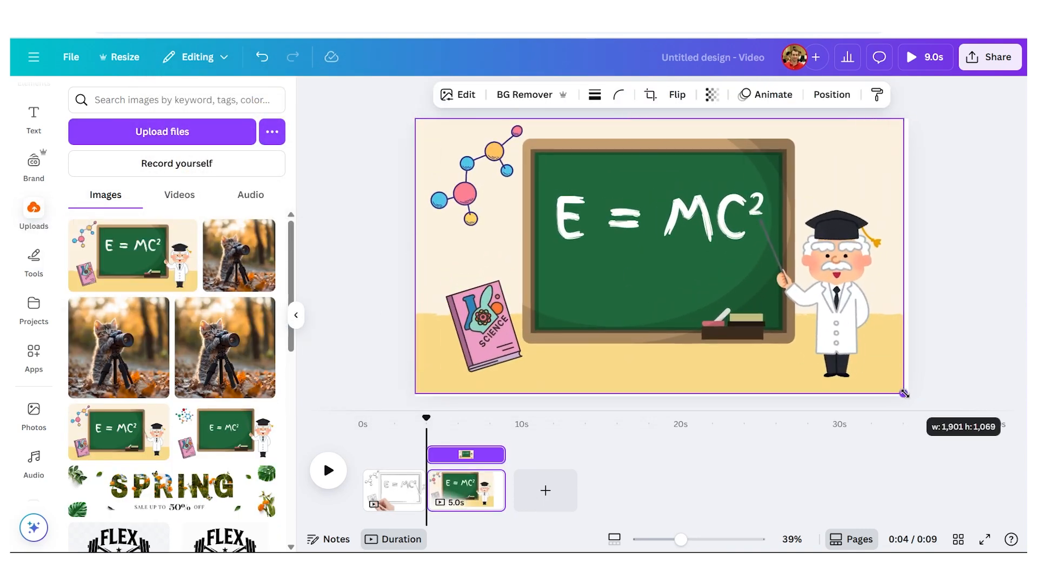
left_click(633, 303)
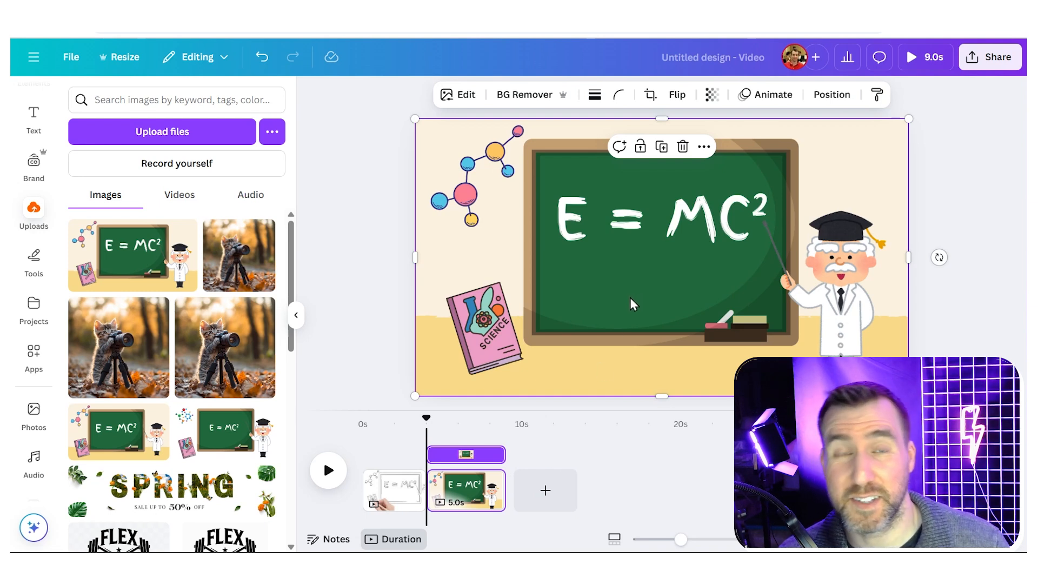
Trim the still-image page so the video totals 6.0s and preview it from the start
left_click(466, 490)
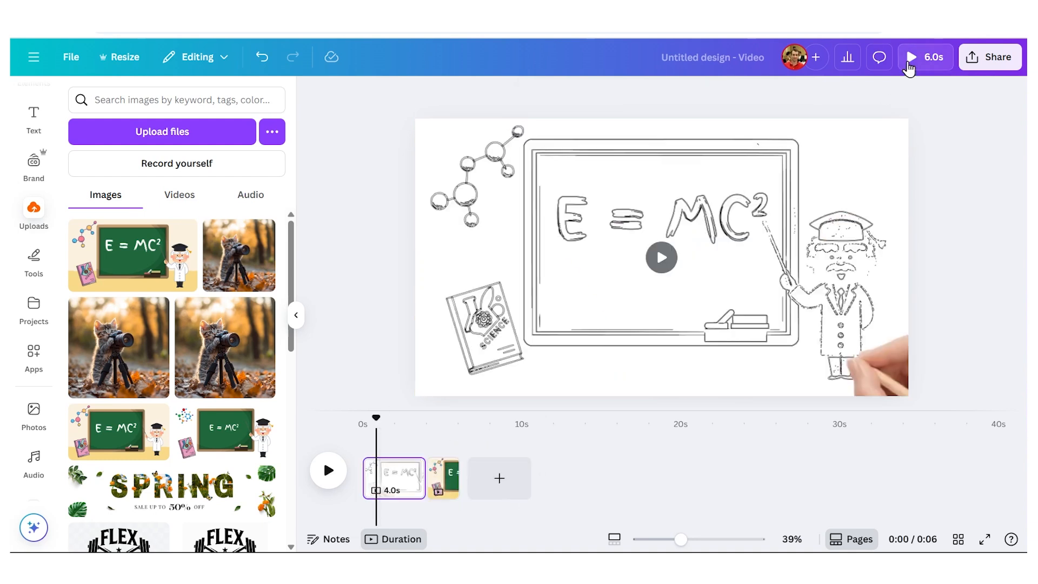
left_click(910, 57)
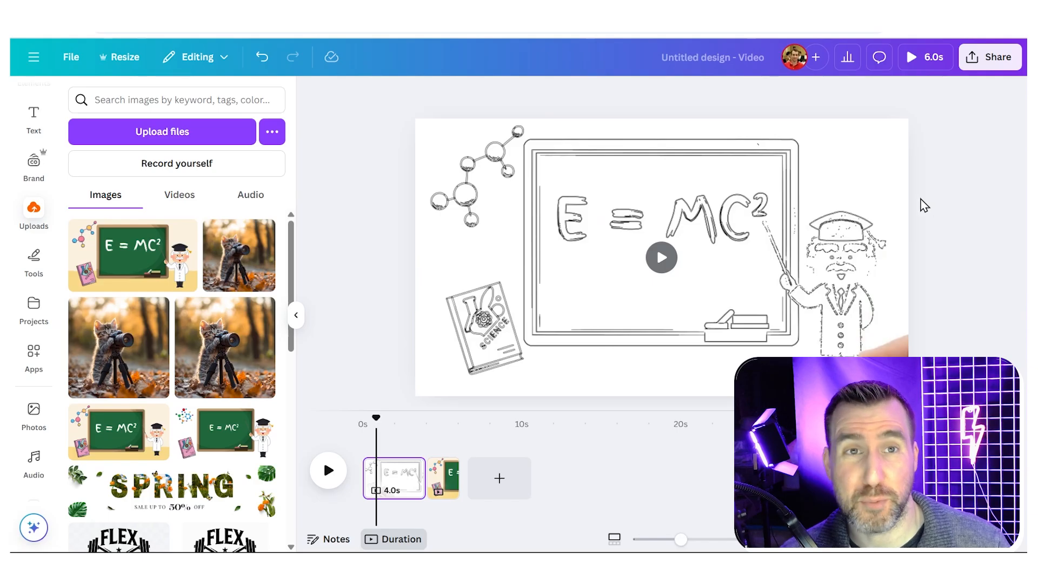
mouse_move(939, 218)
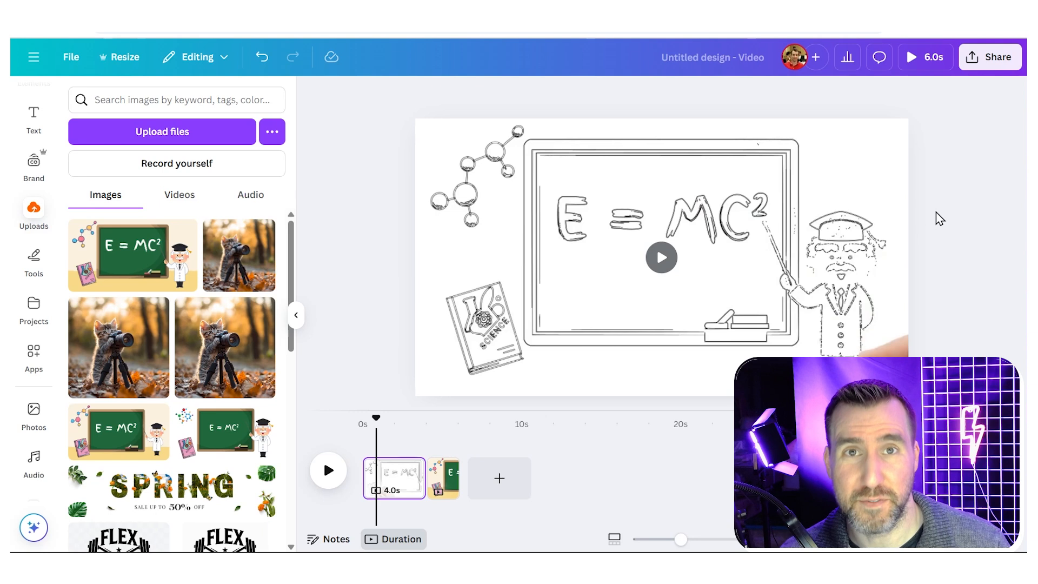
Download pages 1–2 as a 1080p MP4 video via Share
left_click(989, 57)
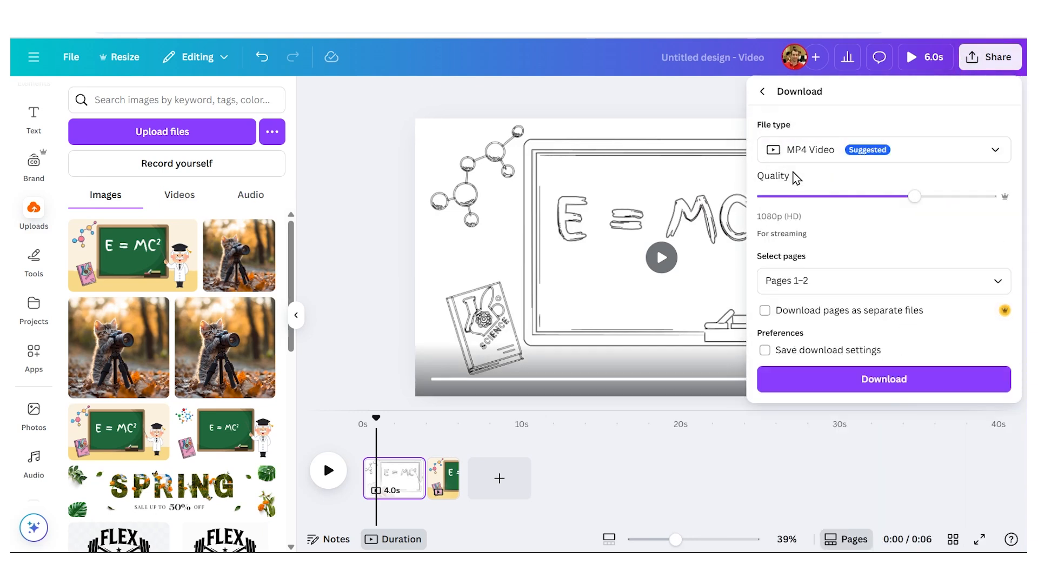
mouse_move(883, 378)
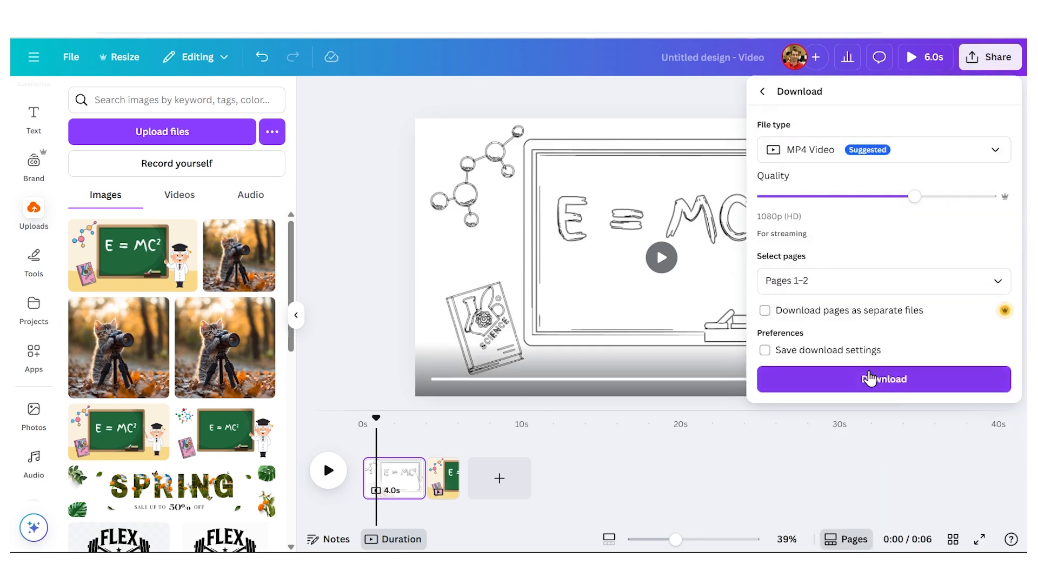
left_click(883, 379)
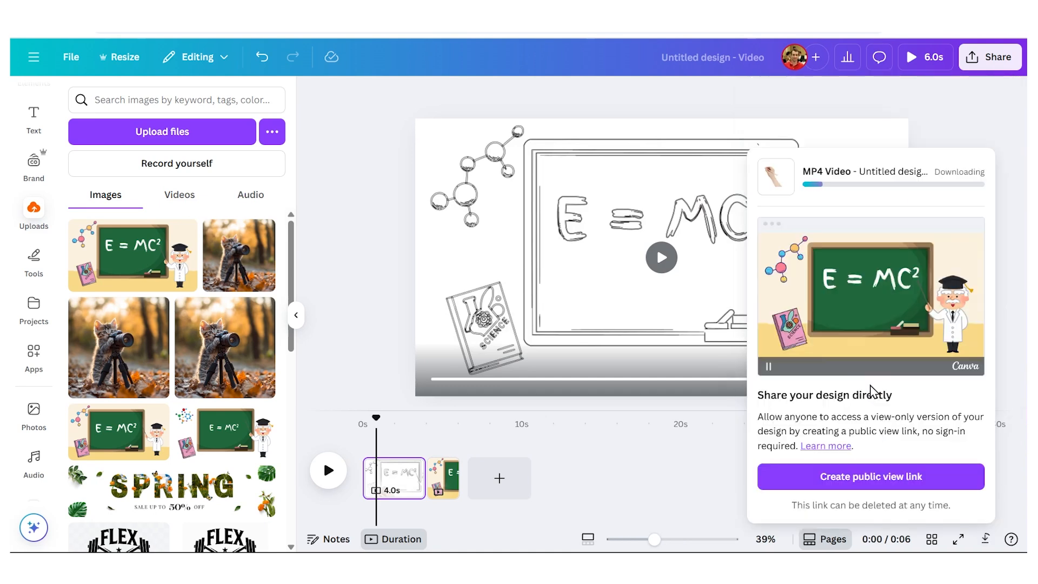